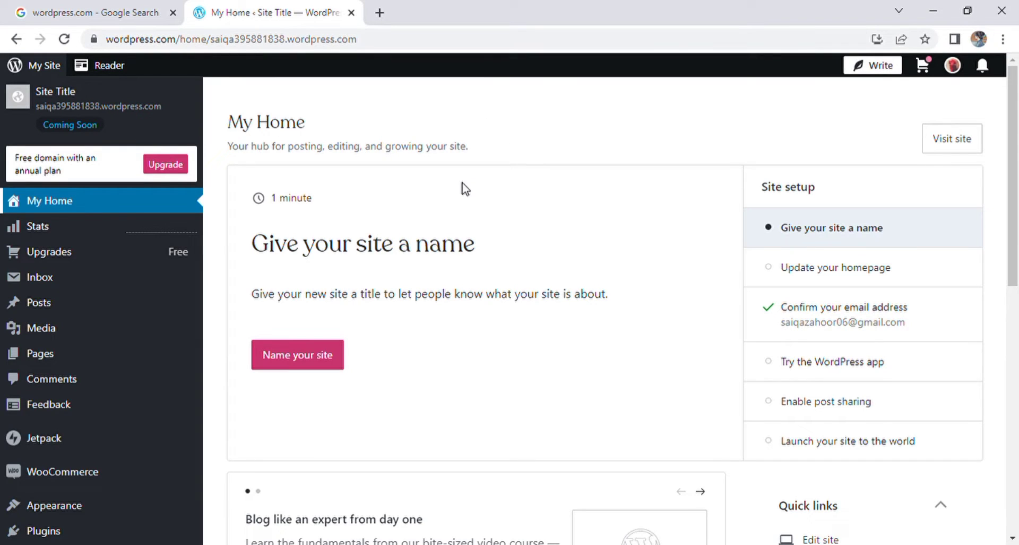
mouse_move(489, 218)
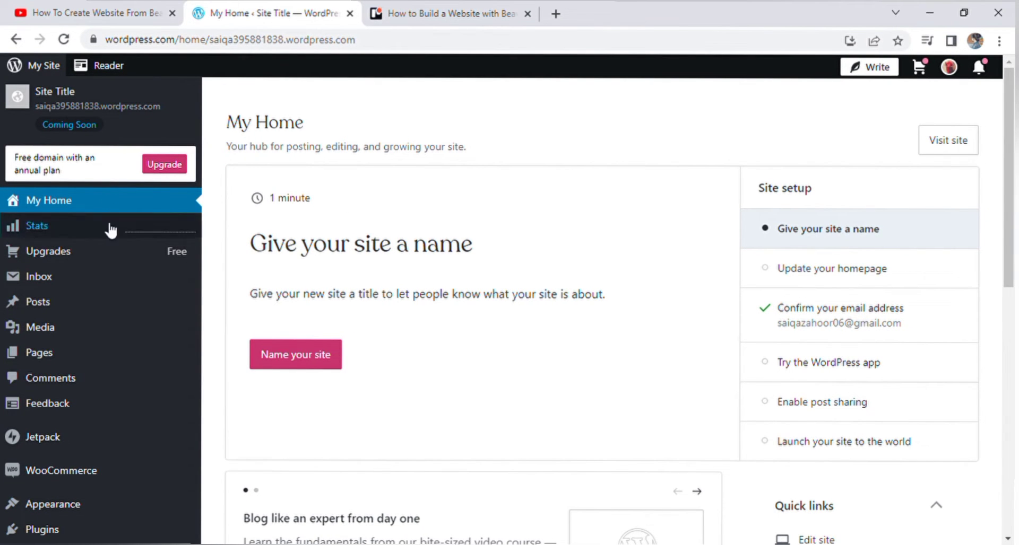
Step: Go to the WordPress.com Plugins page and briefly expand, then close, the More categories list
scroll(down, 3)
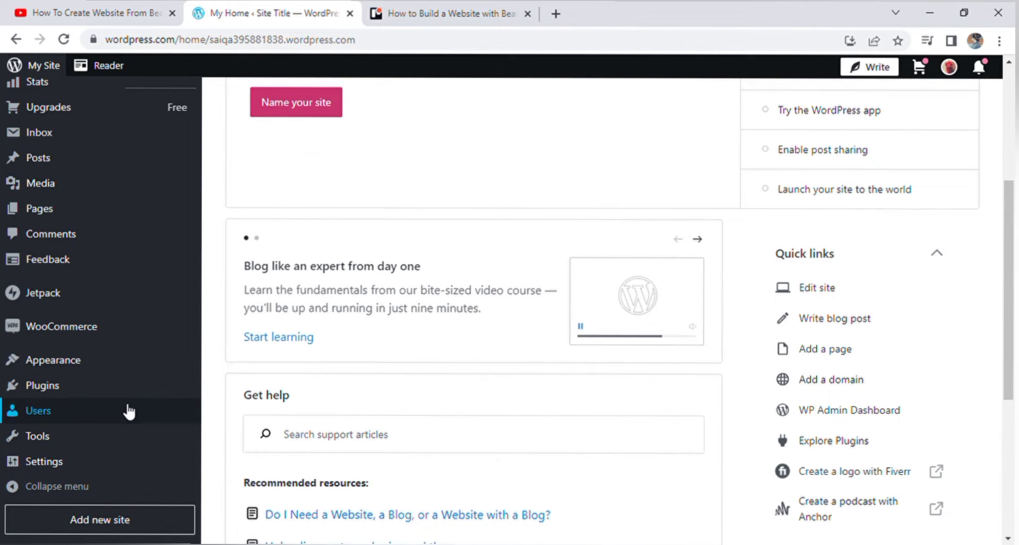
click(43, 385)
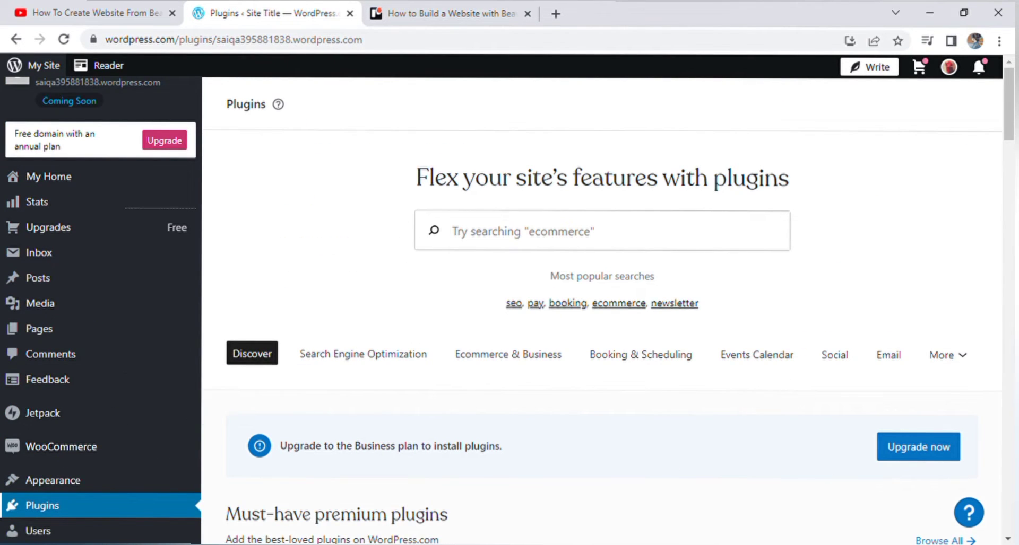
mouse_move(342, 380)
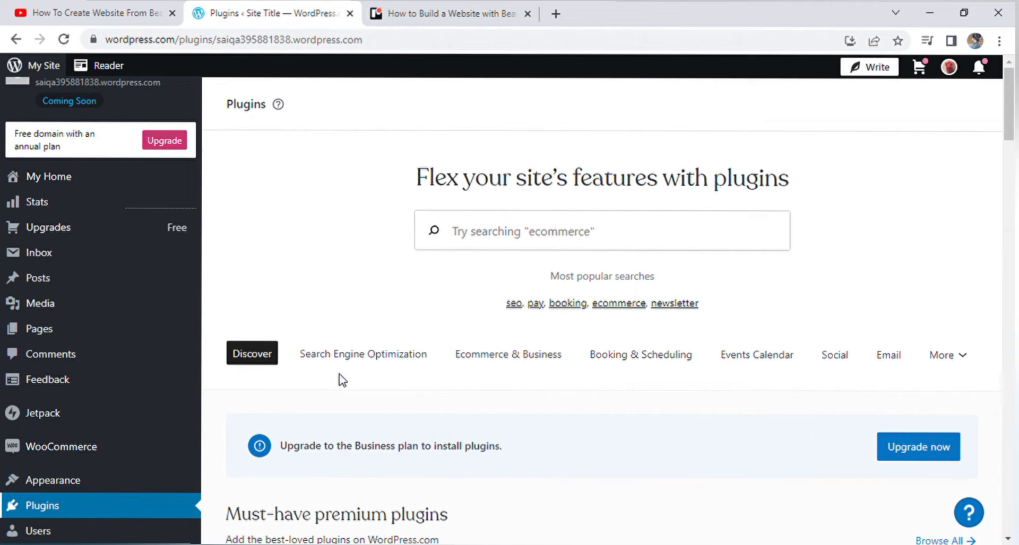
mouse_move(508, 355)
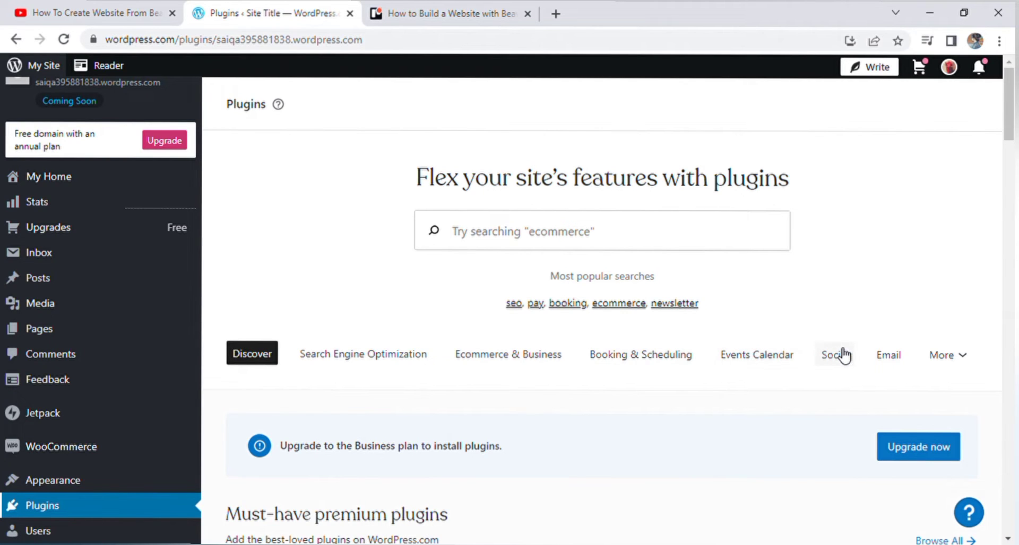
mouse_move(967, 360)
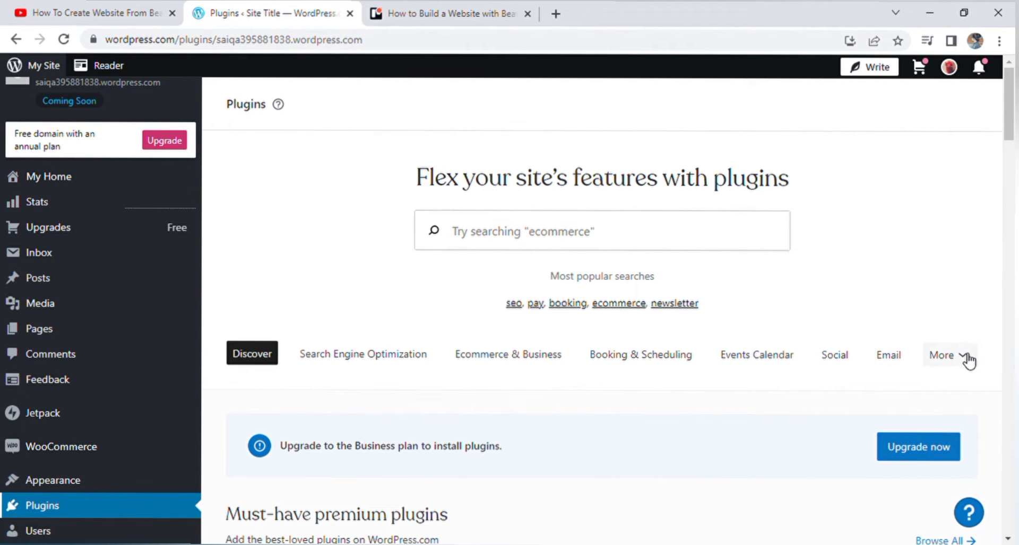
click(942, 354)
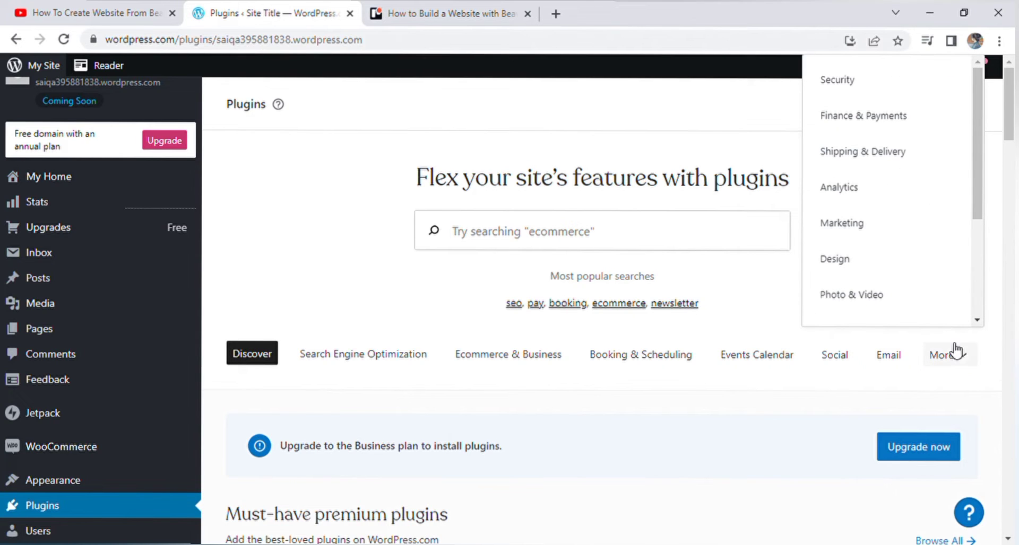
click(944, 355)
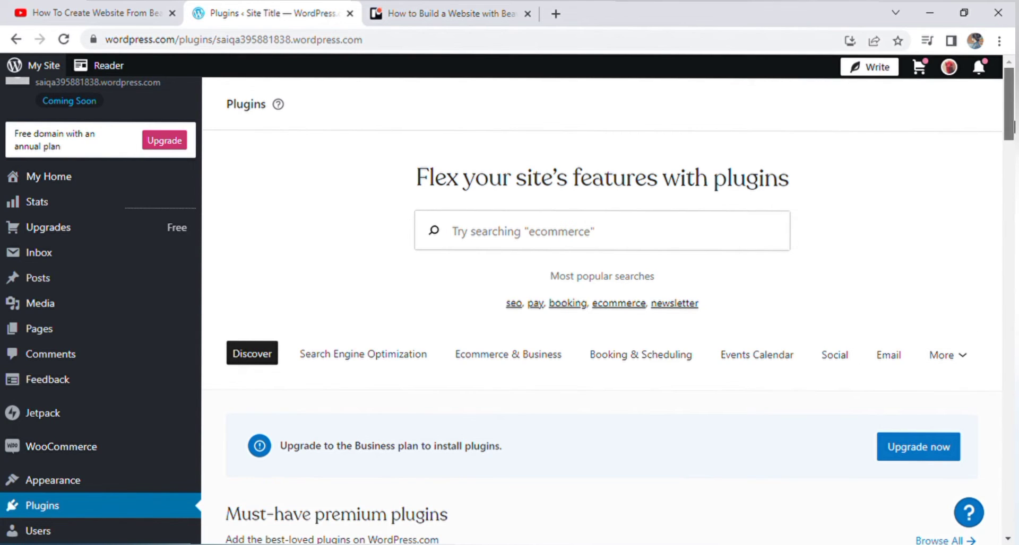
scroll(down, 3)
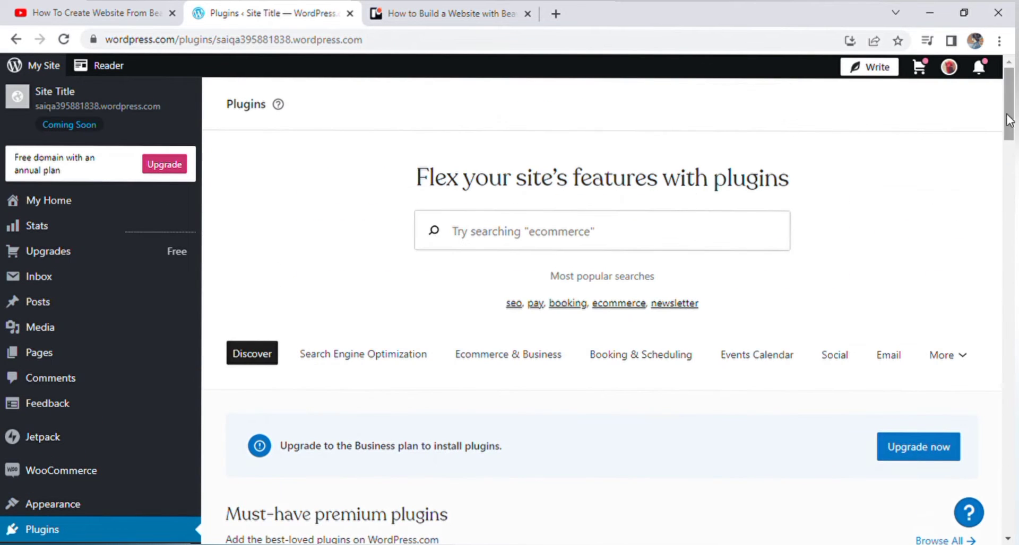
Step: Search plugins for 'Beaver Builder', open the WordPress Page Builder result, and launch its demo
text(Beaver Builder)
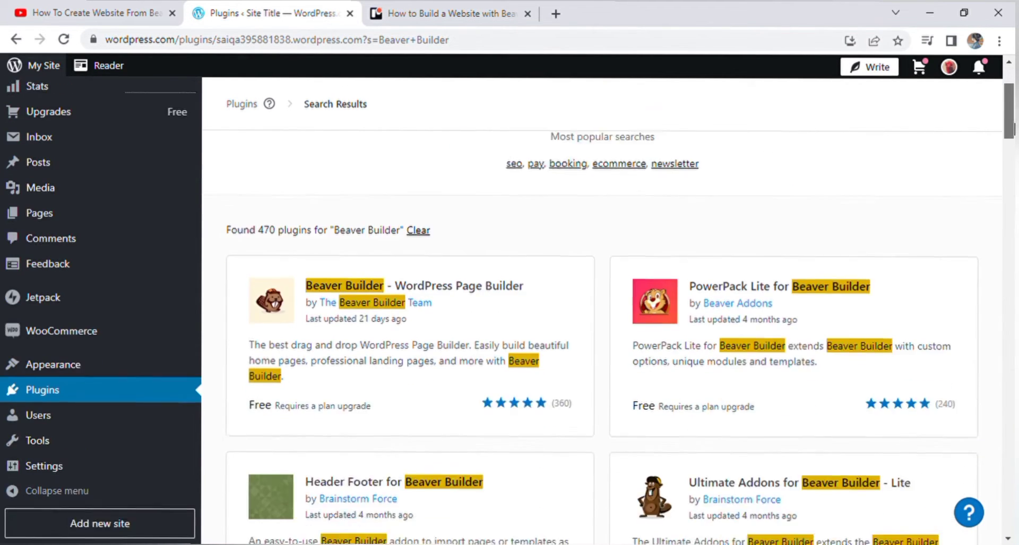
click(344, 286)
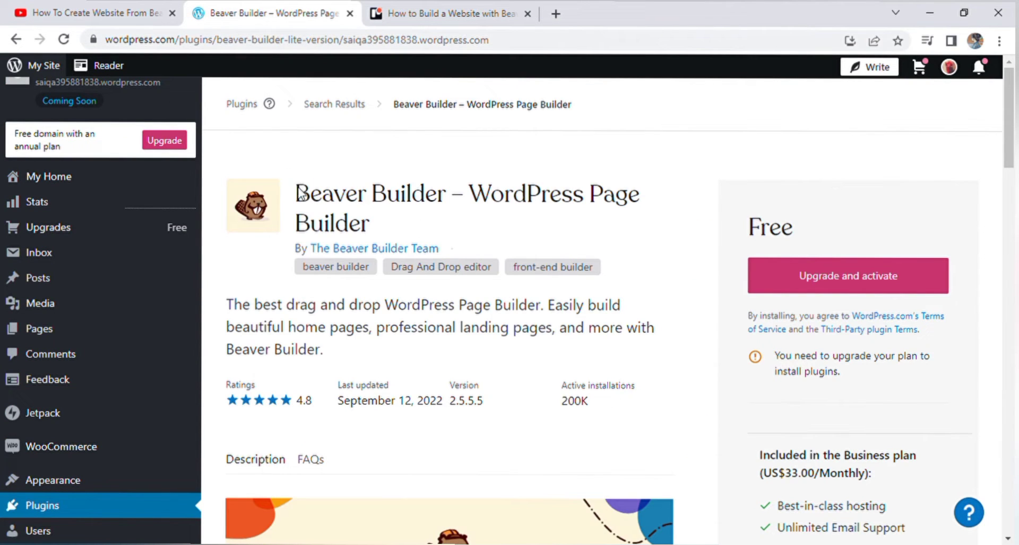
mouse_move(571, 291)
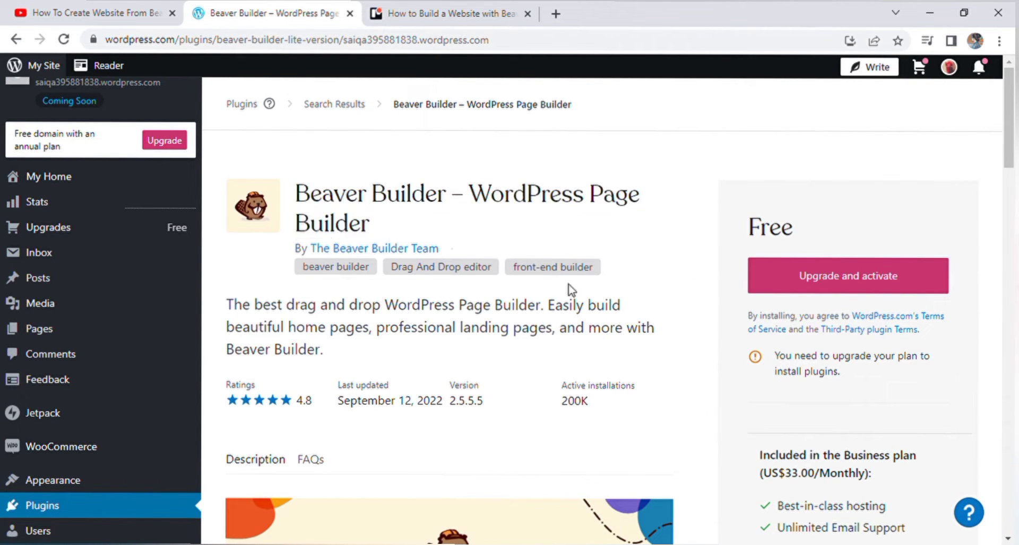
scroll(down, 3)
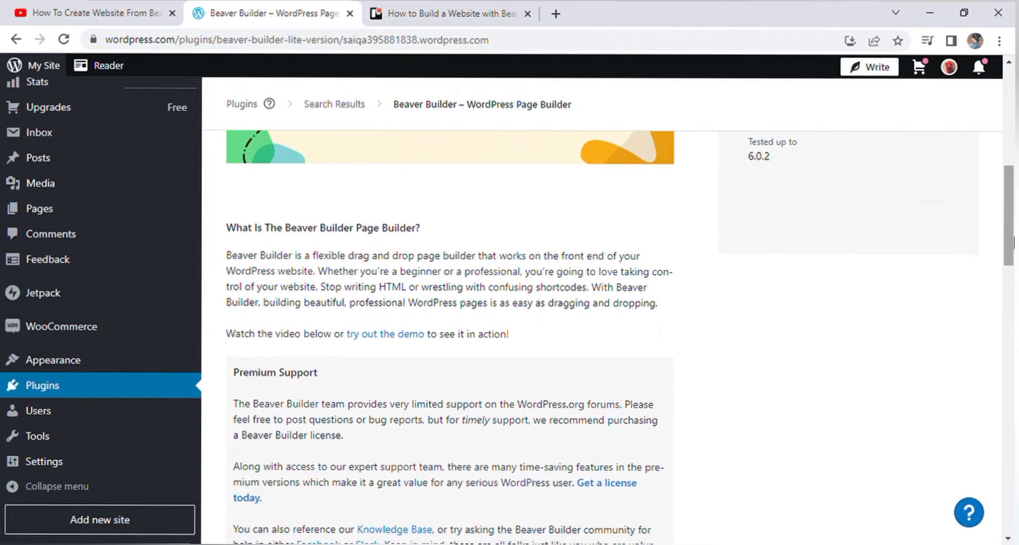
click(383, 334)
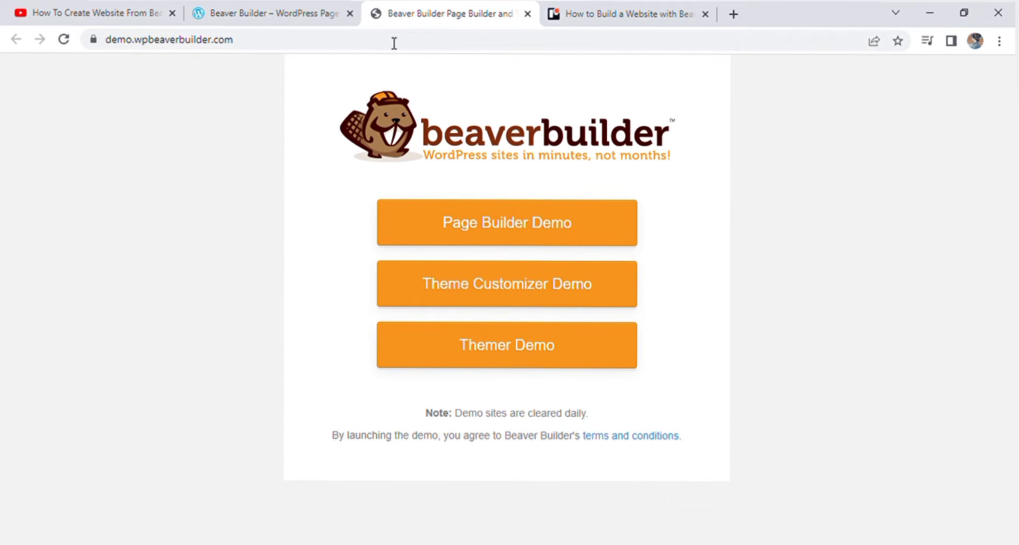
mouse_move(564, 398)
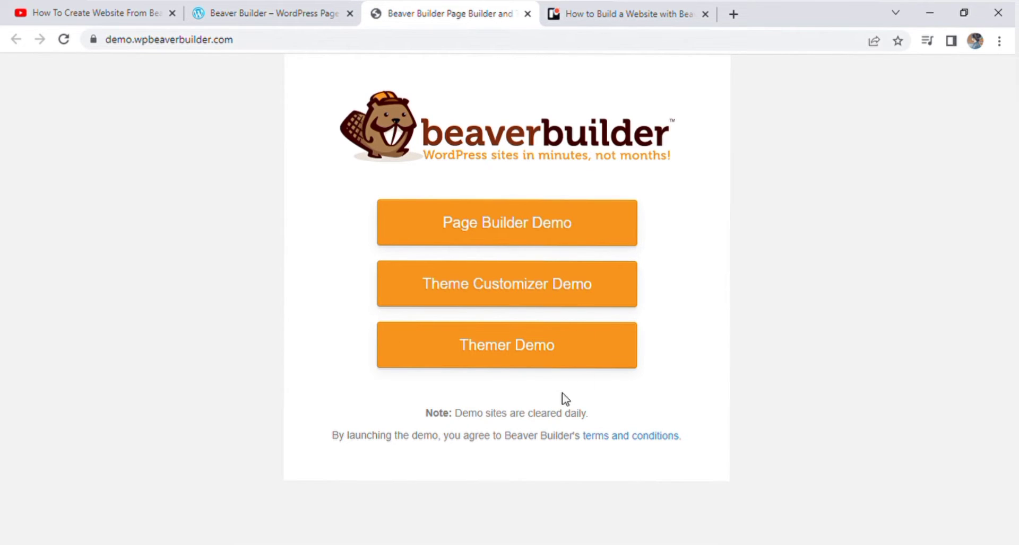
mouse_move(444, 333)
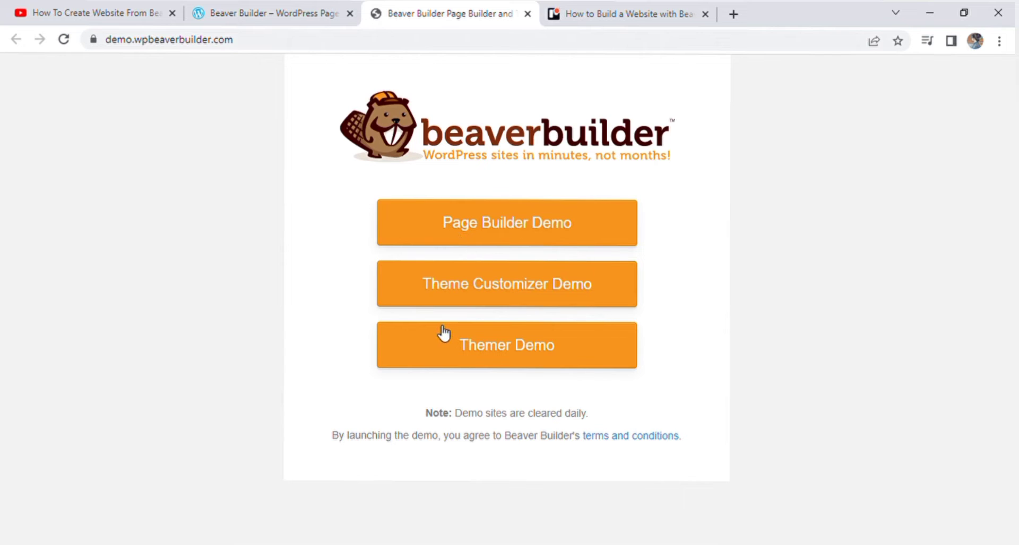
mouse_move(507, 322)
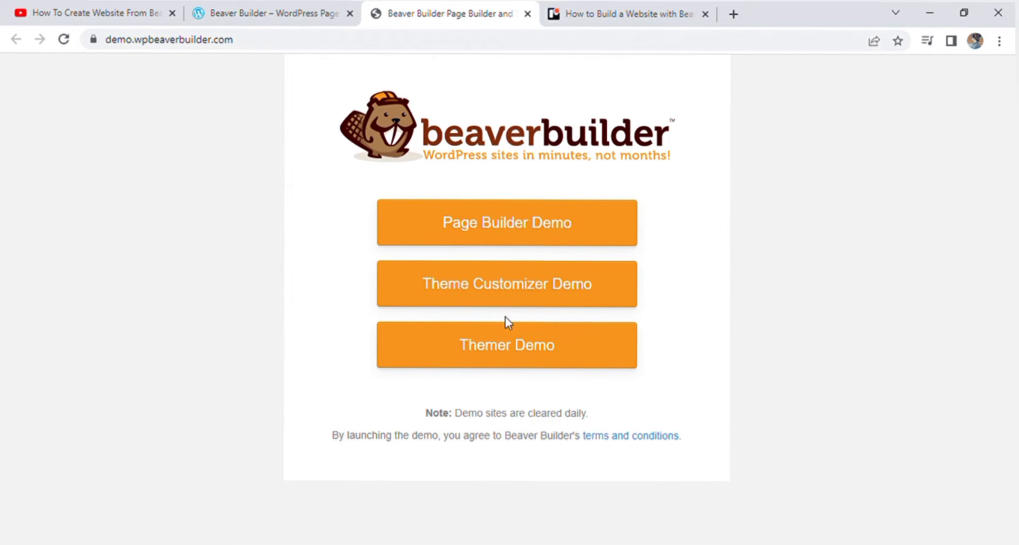
mouse_move(531, 220)
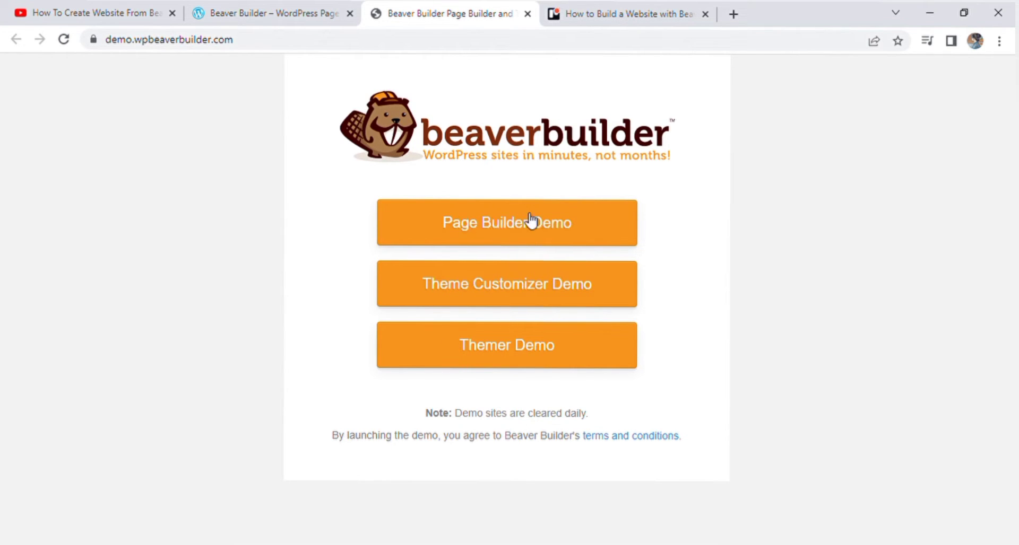
mouse_move(526, 236)
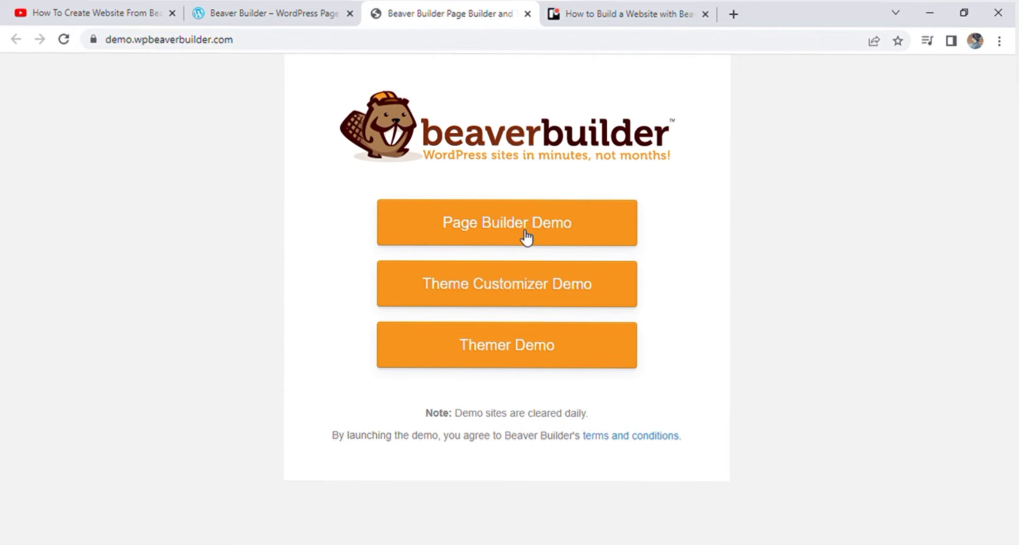
Step: Launch the page builder demo and browse the Modules and Templates tabs, ending on Rows
click(506, 223)
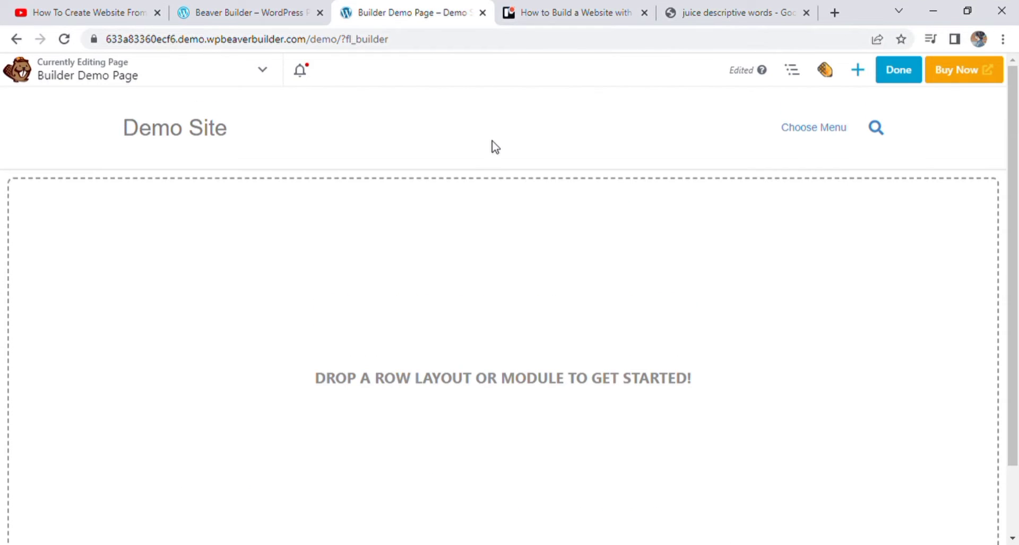
mouse_move(174, 127)
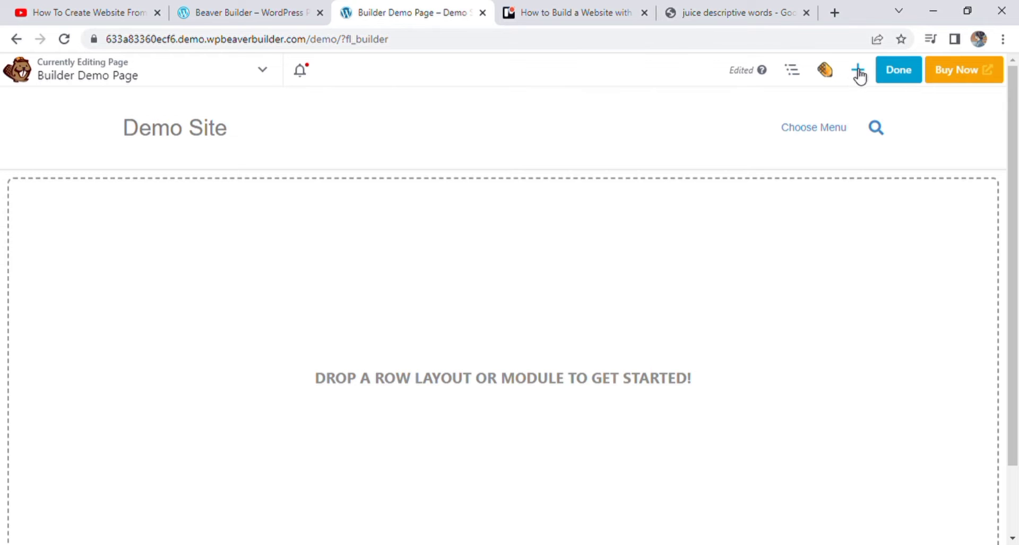
click(858, 70)
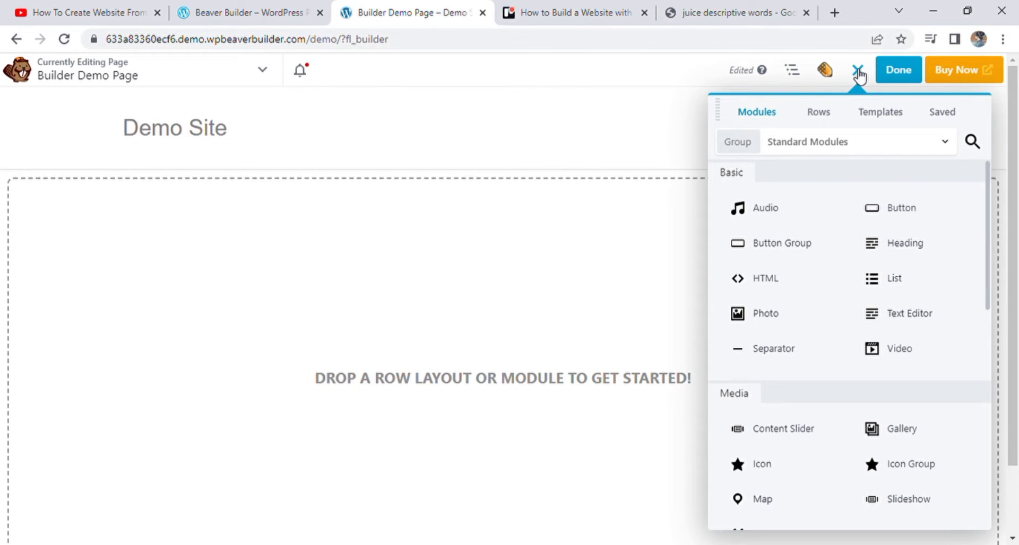
mouse_move(900, 349)
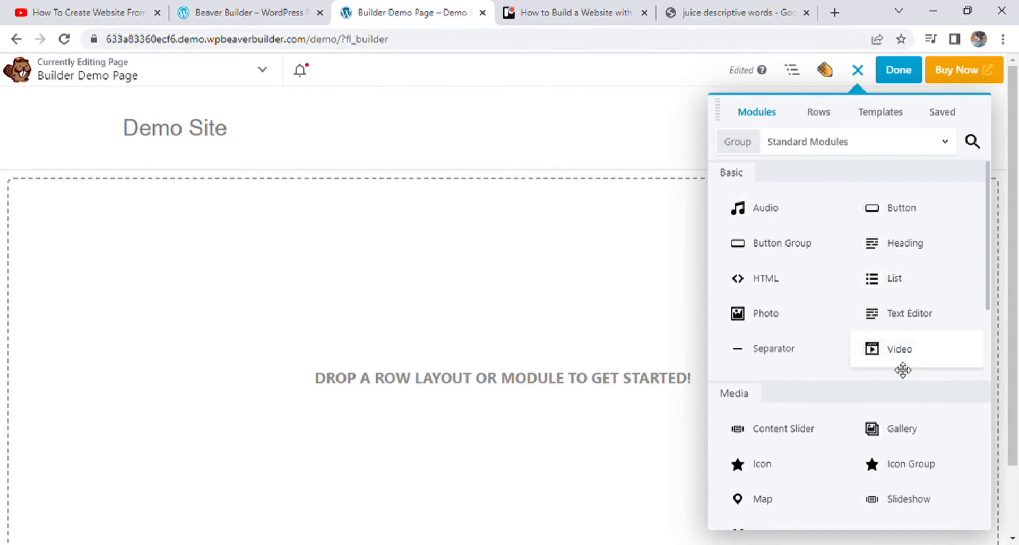
click(817, 112)
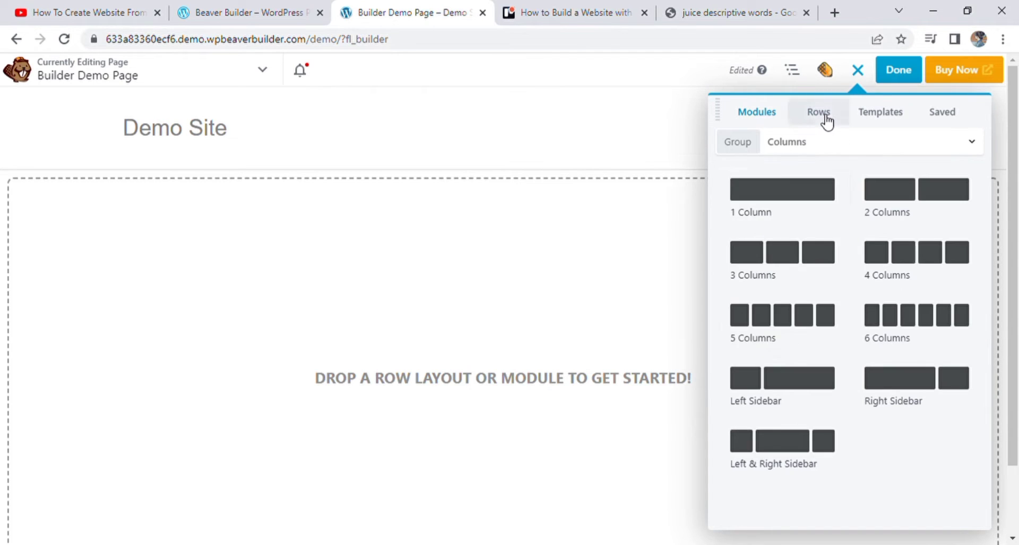
click(880, 111)
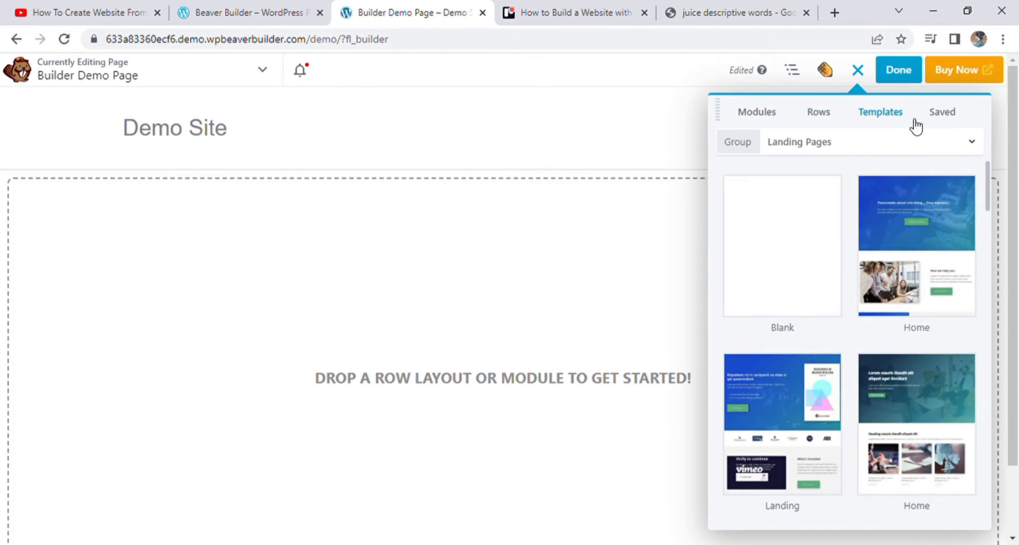
click(756, 112)
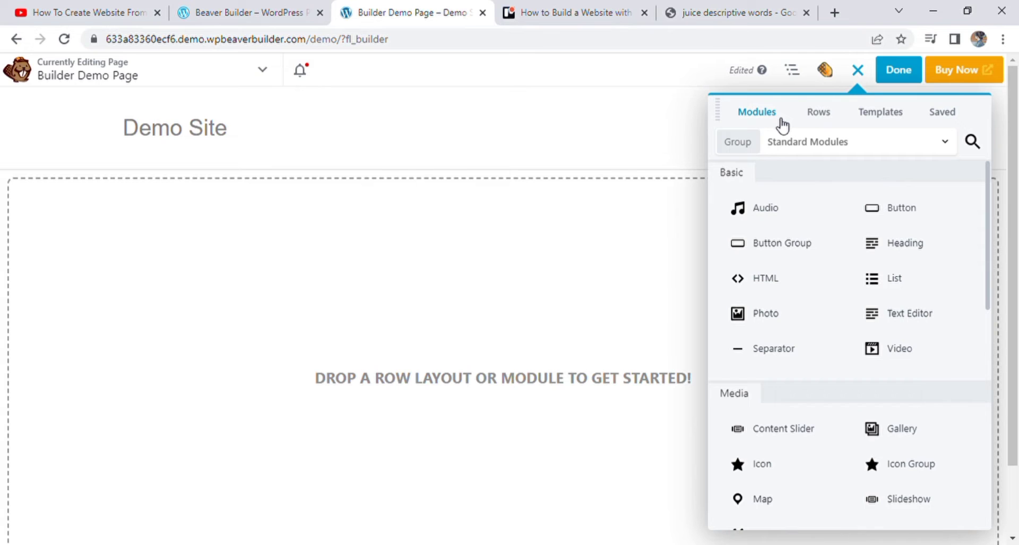
click(817, 112)
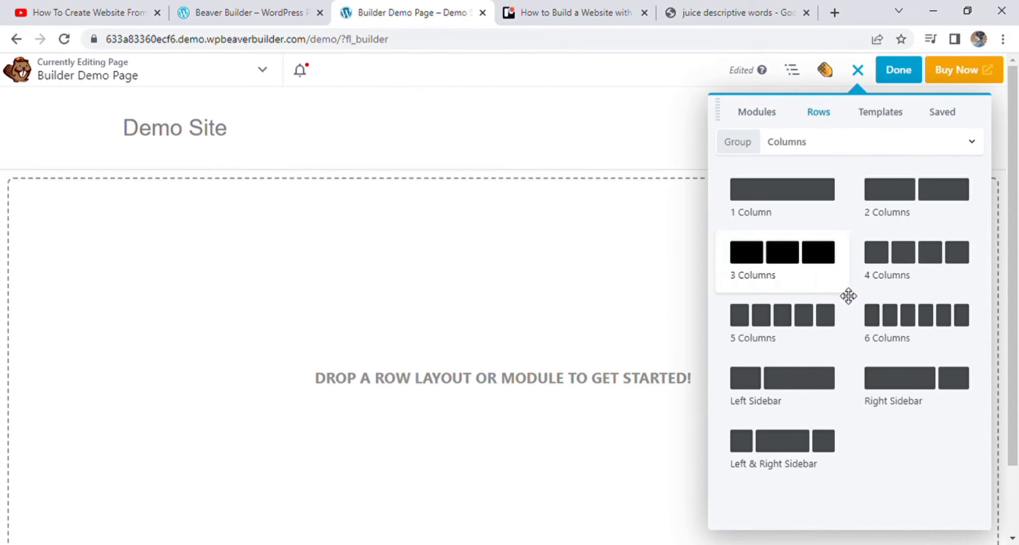
Step: Add a 3 Columns row and save a 'Click' button with an icon in its first column
drag(781, 253, 246, 227)
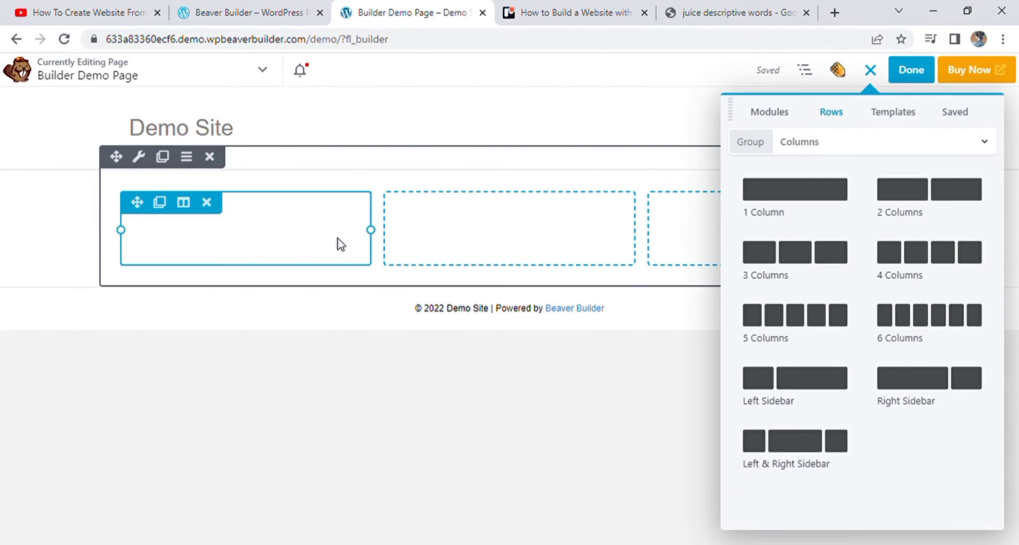
click(207, 202)
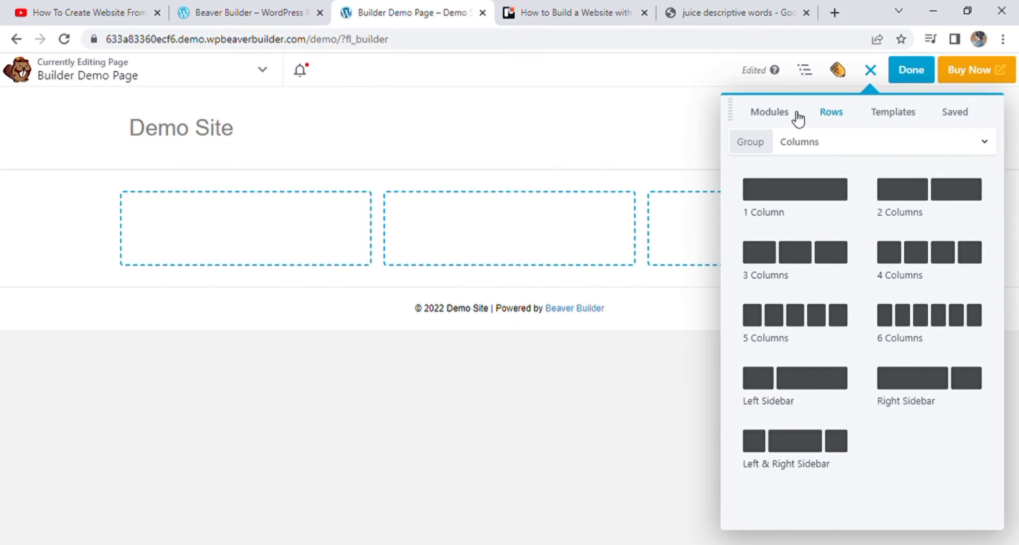
click(769, 111)
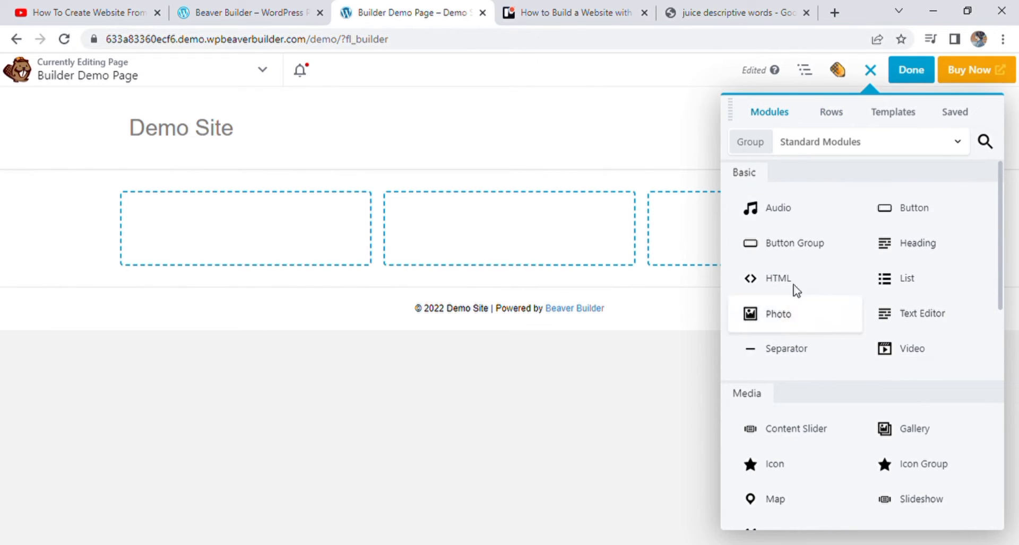
drag(902, 208, 244, 253)
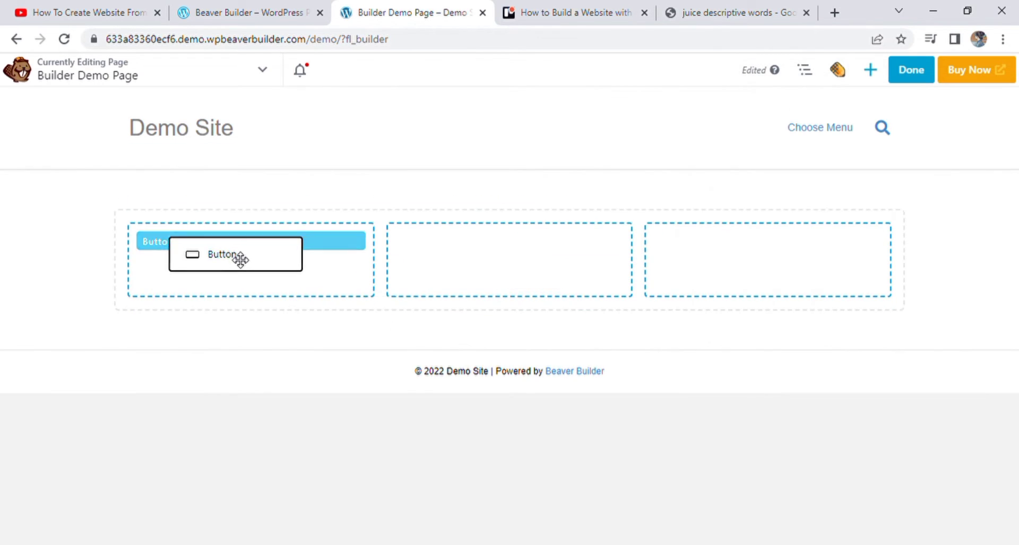
click(234, 254)
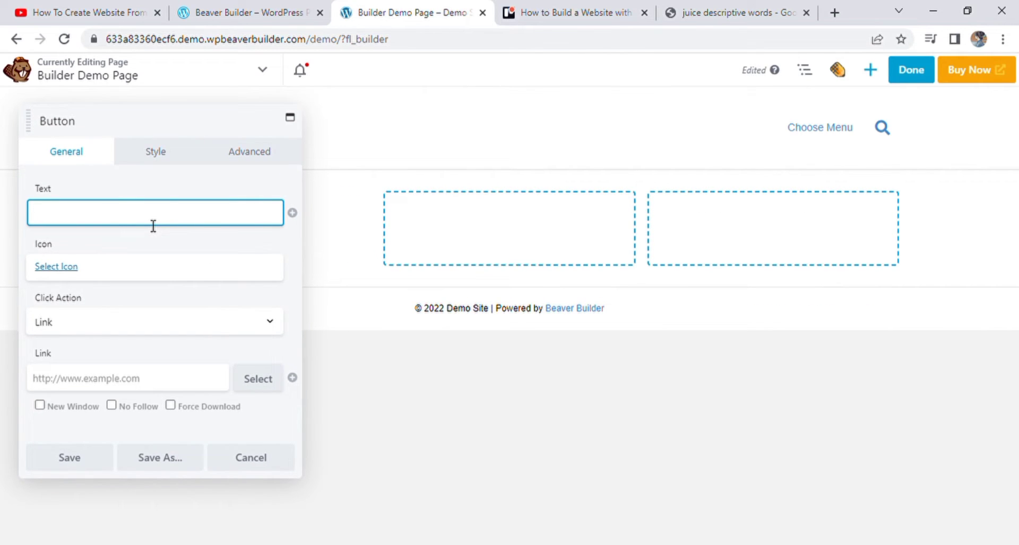
text(clic)
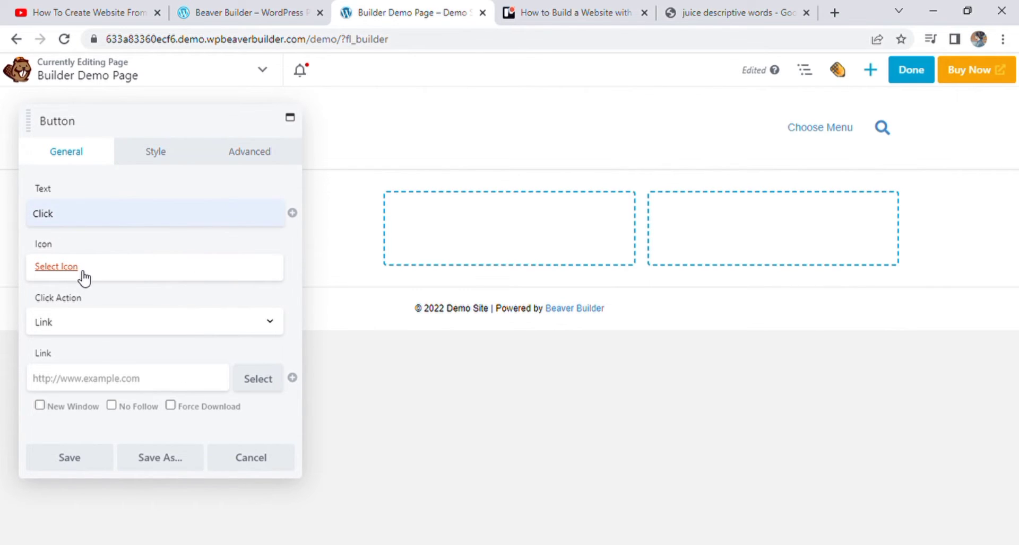
click(56, 267)
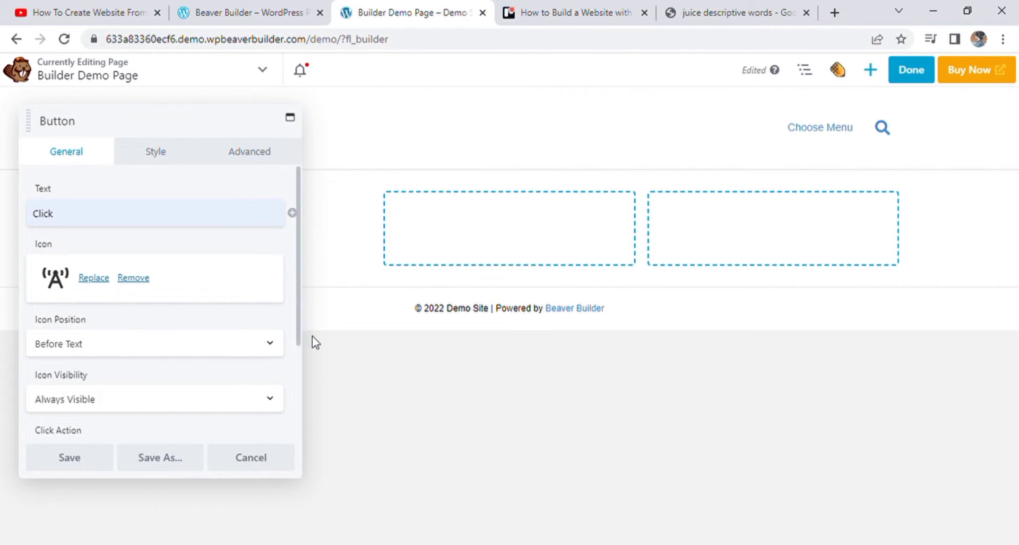
click(69, 458)
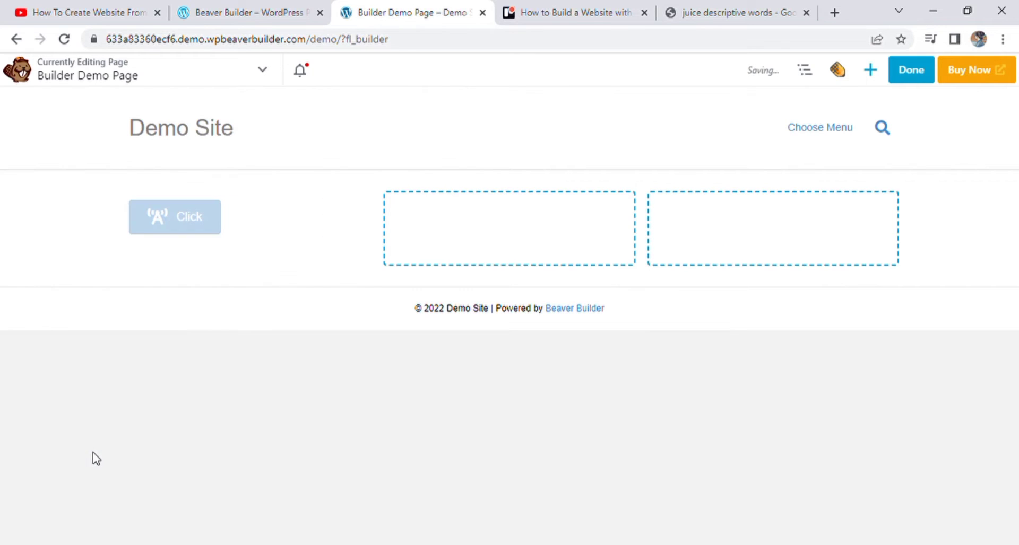
Step: Duplicate the Click button so the second and third columns hold matching icon buttons
click(174, 217)
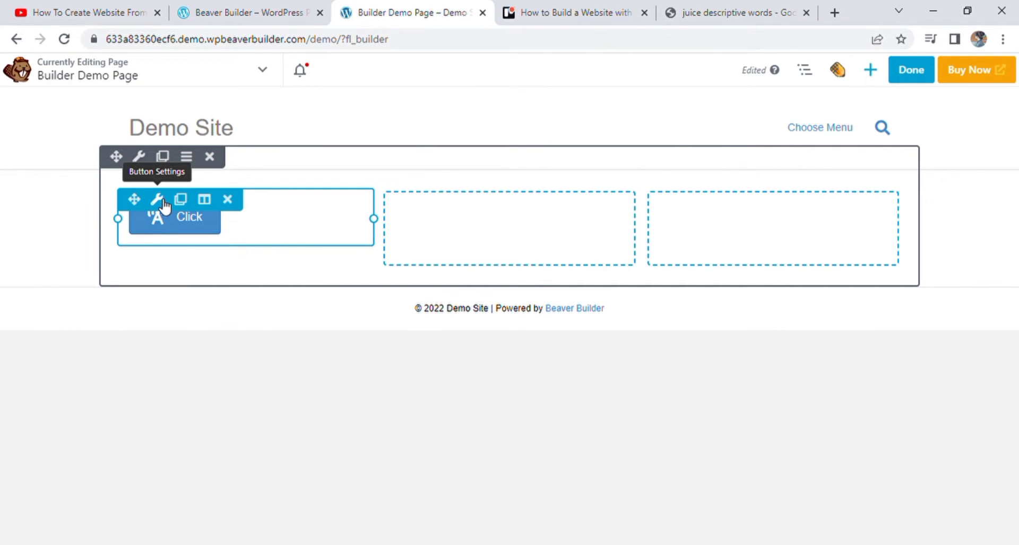
mouse_move(181, 199)
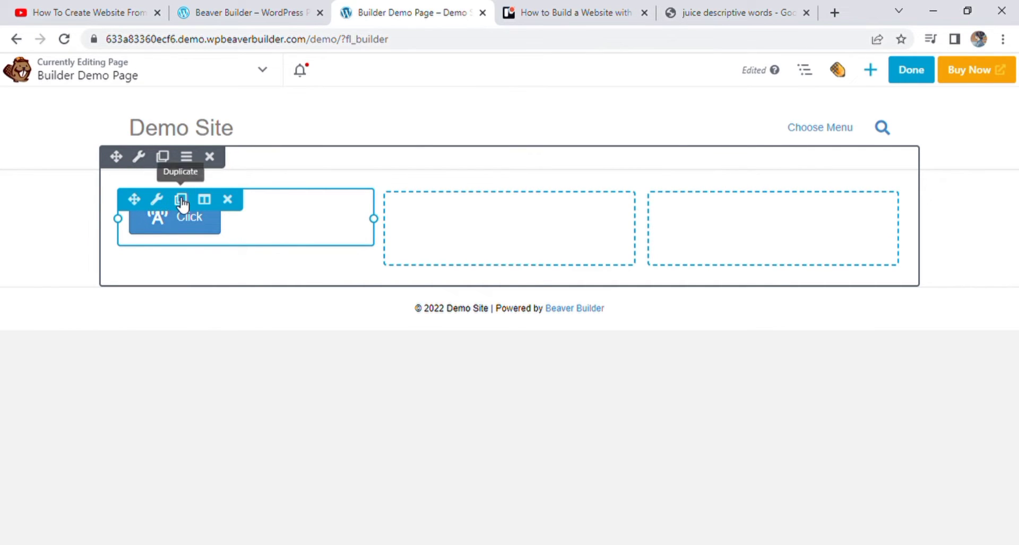
mouse_move(204, 200)
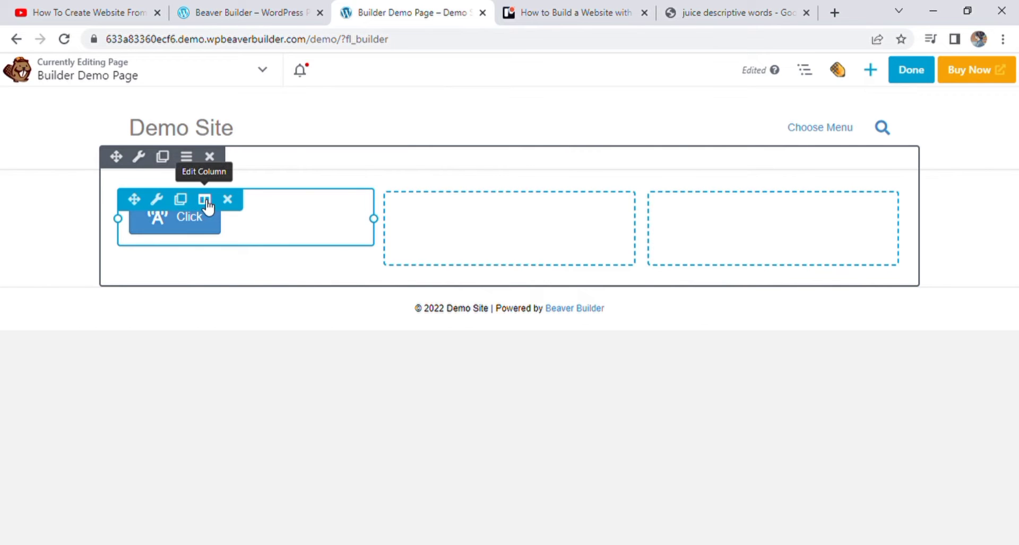
mouse_move(181, 199)
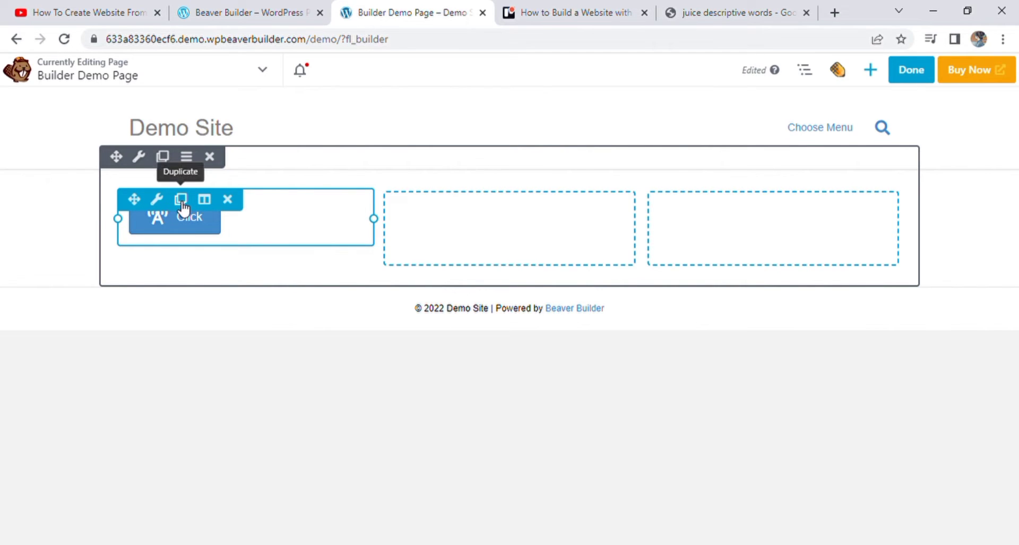
click(182, 200)
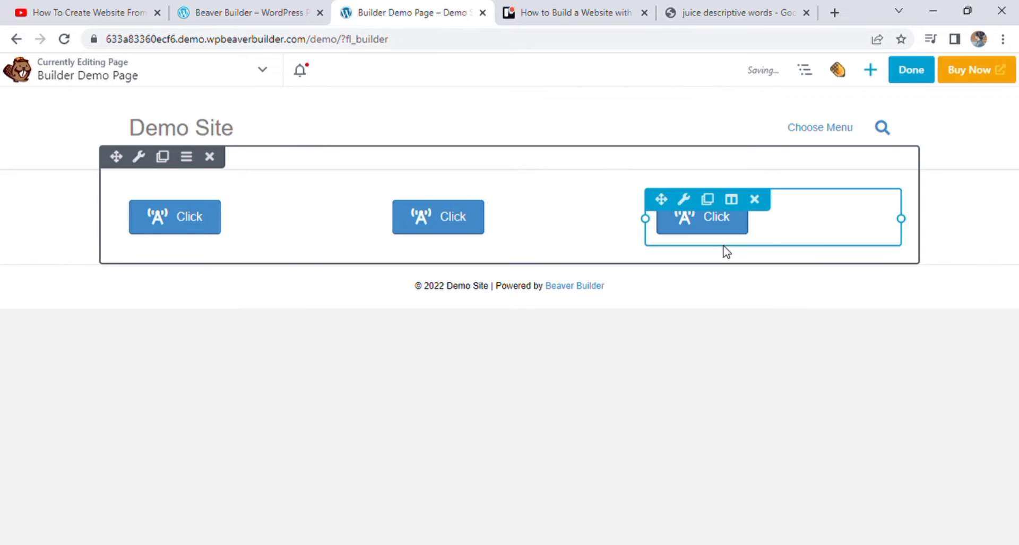
click(869, 70)
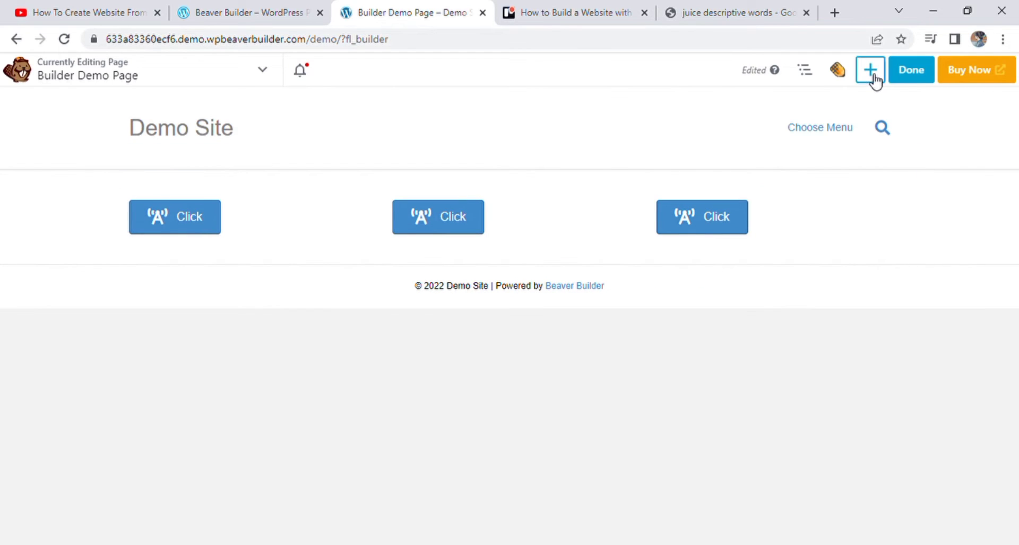
Step: Drag a Text Editor module above the first button, enter the juice paragraph, and save
click(869, 69)
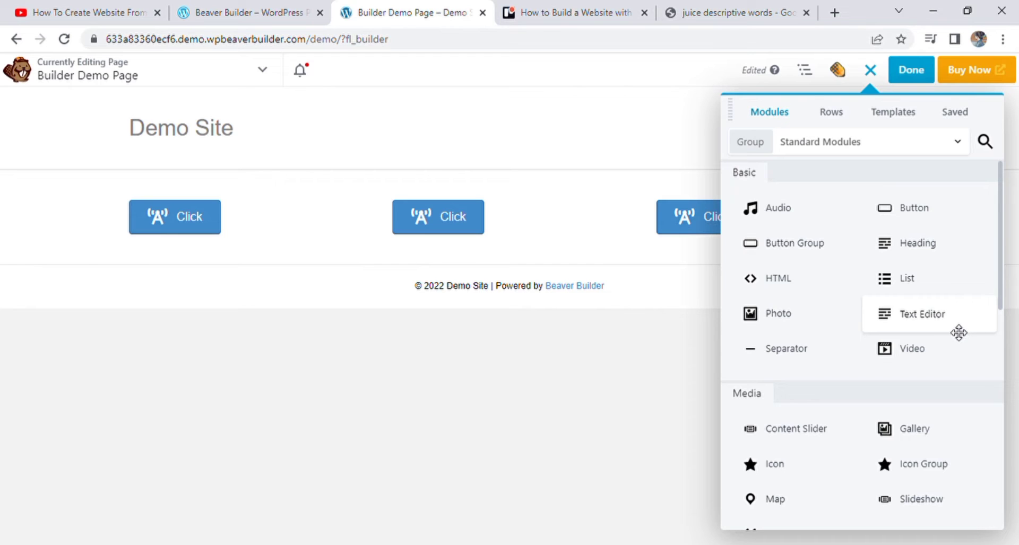
mouse_move(936, 327)
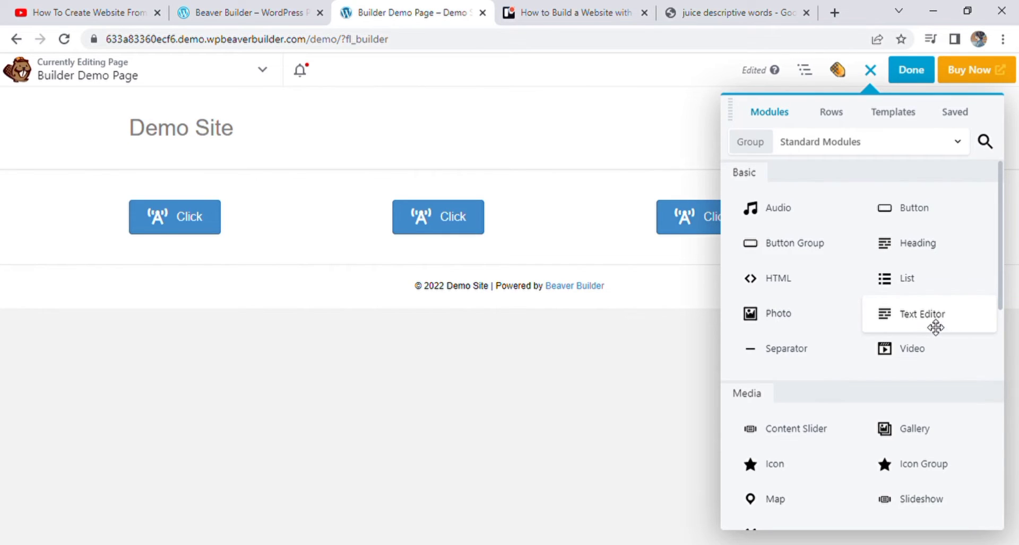
drag(918, 314, 248, 251)
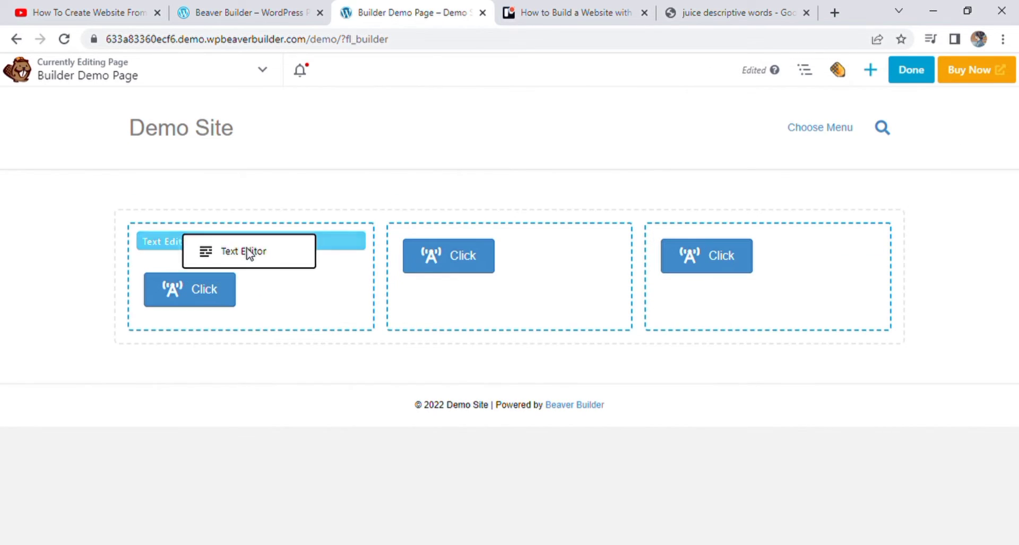
click(243, 252)
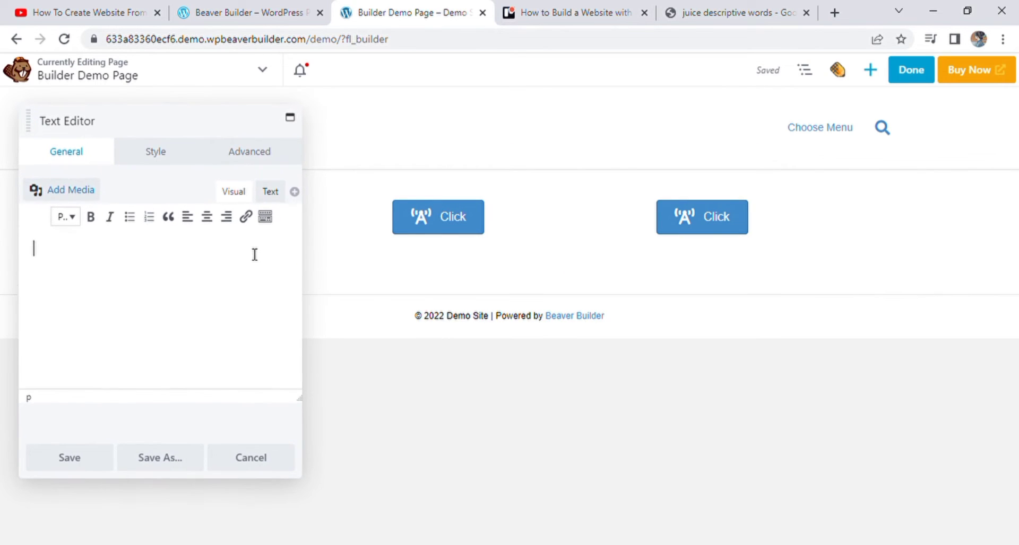
mouse_move(139, 259)
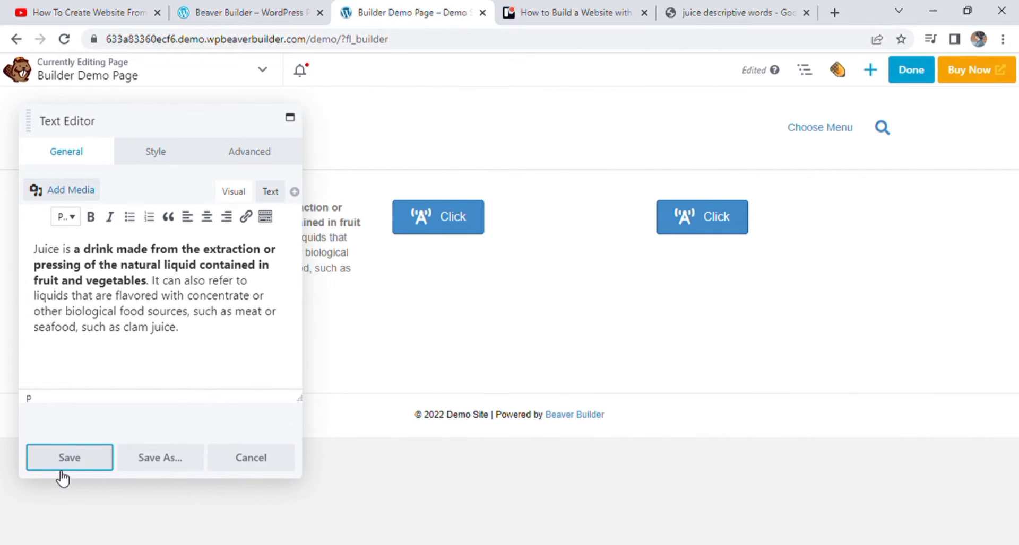
click(69, 458)
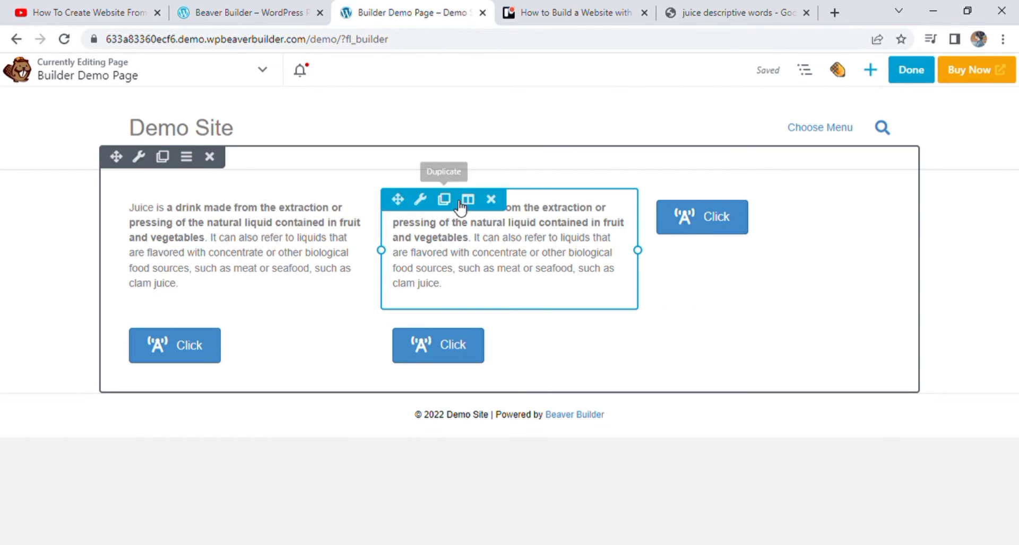
Step: Duplicate the juice paragraph and save a newly chosen icon on the Click button
click(443, 199)
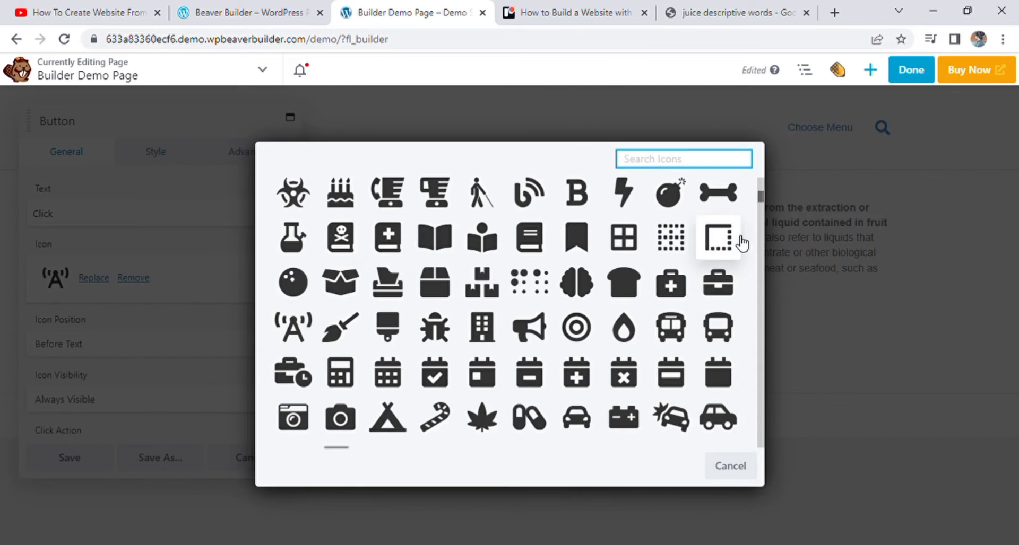
click(717, 237)
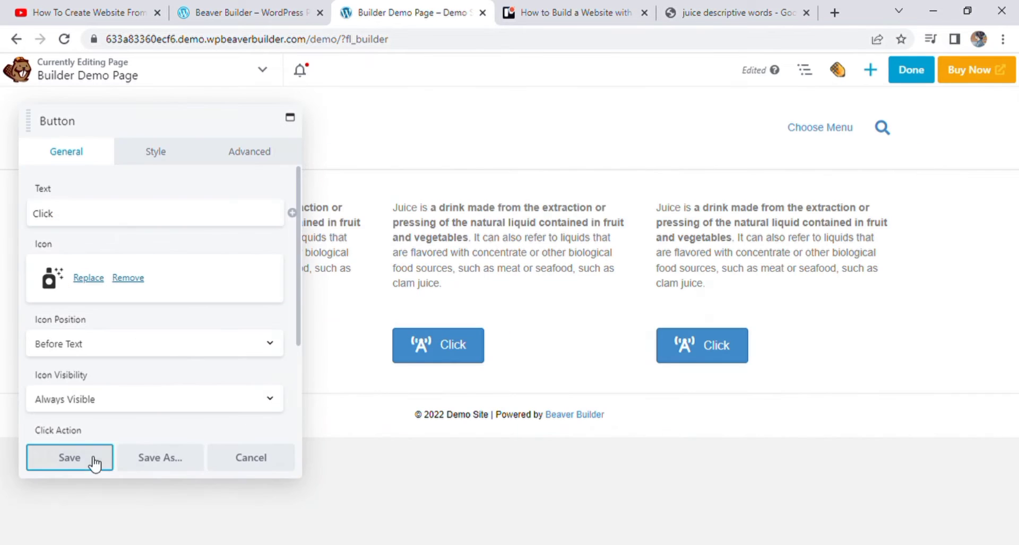
click(69, 457)
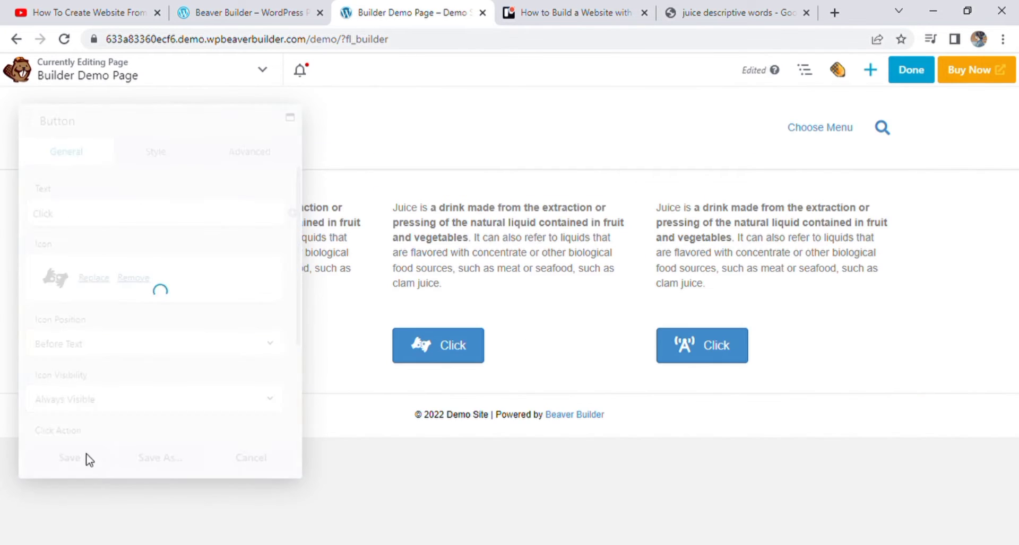
click(68, 458)
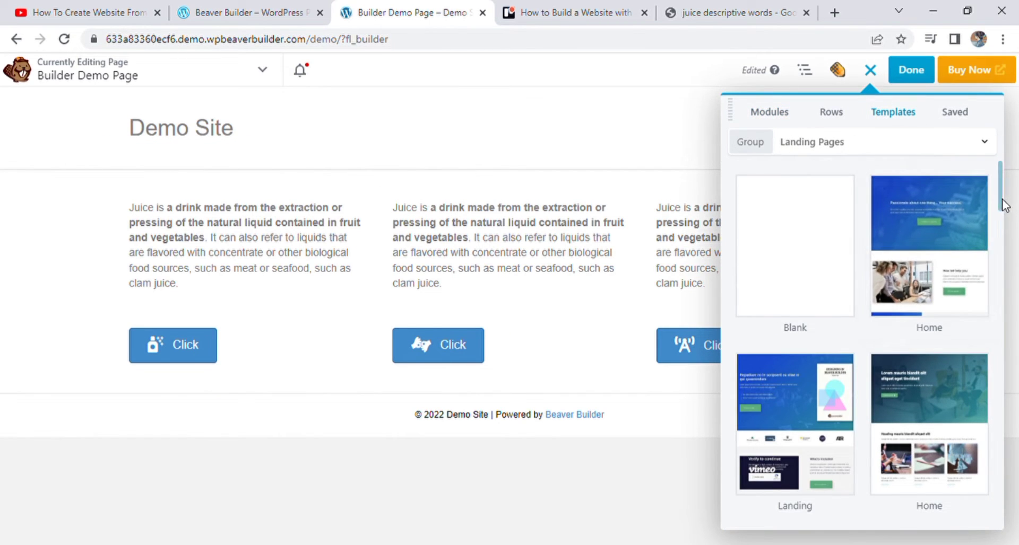
Step: Scroll the Landing Pages templates and select the Janelle Awkward template
scroll(down, 3)
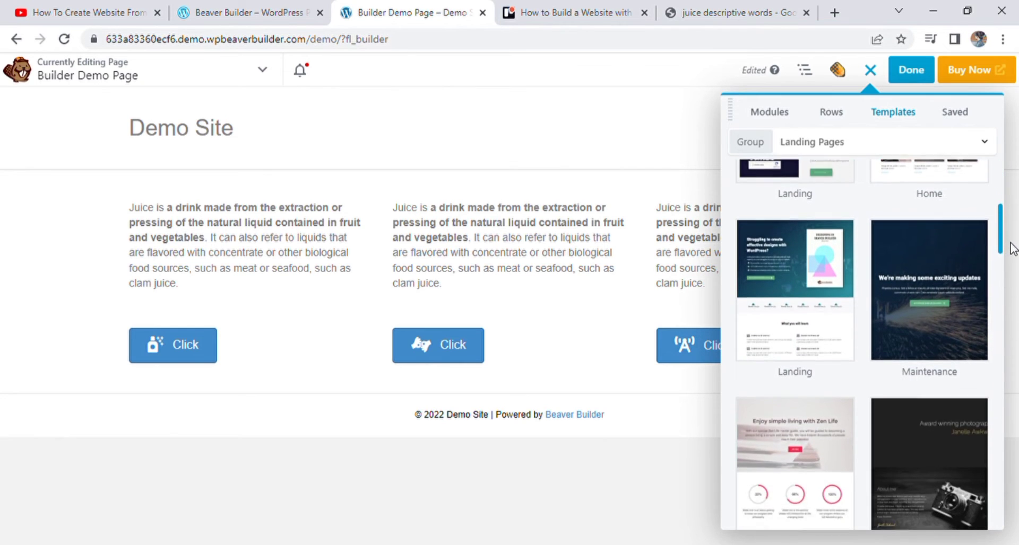
scroll(down, 3)
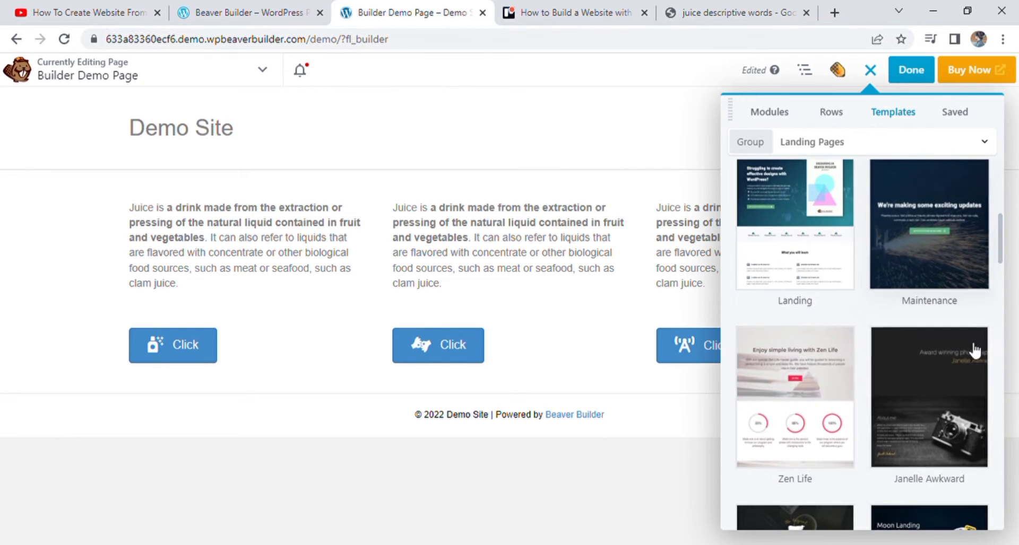
click(928, 397)
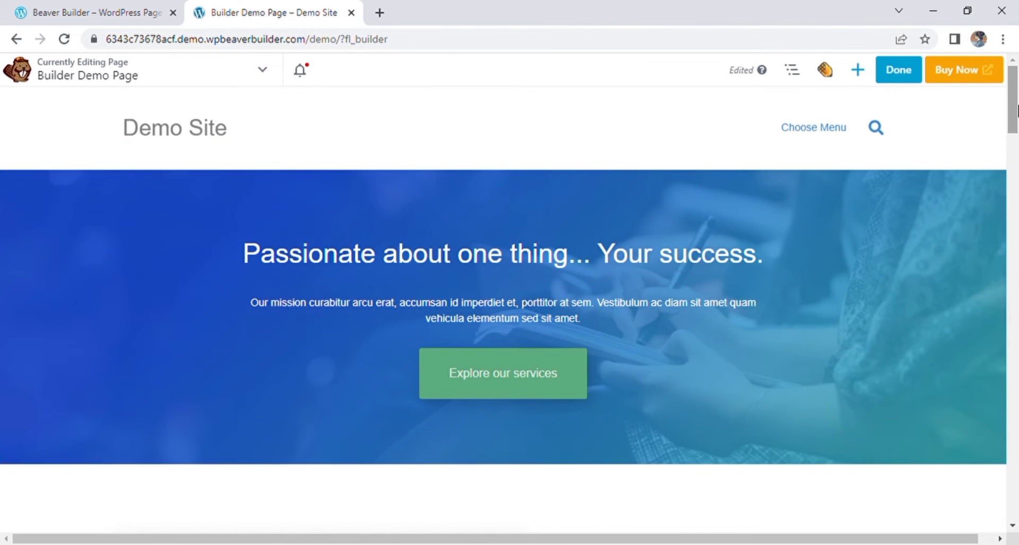
Step: Scroll through the applied landing layout's sections, then reopen the templates panel
scroll(down, 3)
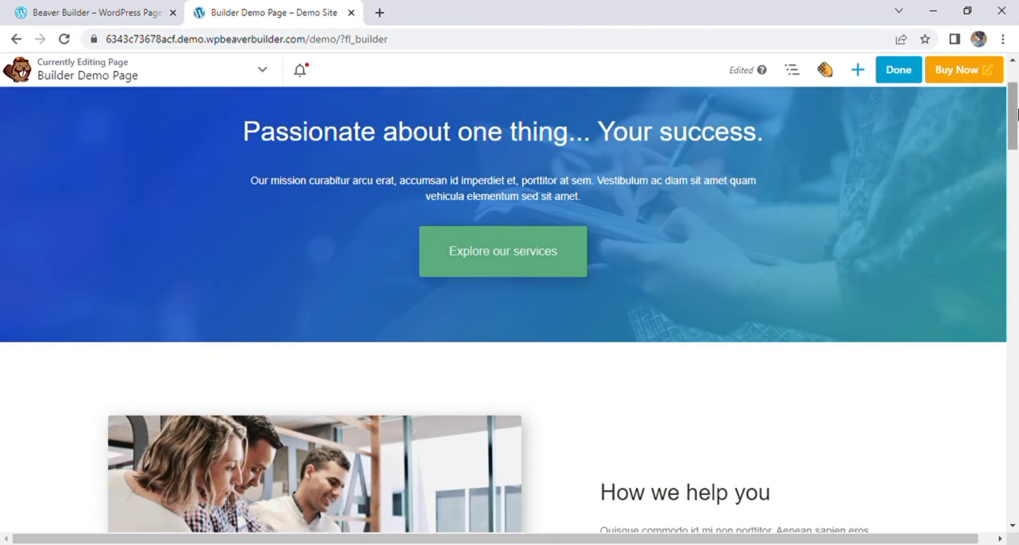
scroll(down, 3)
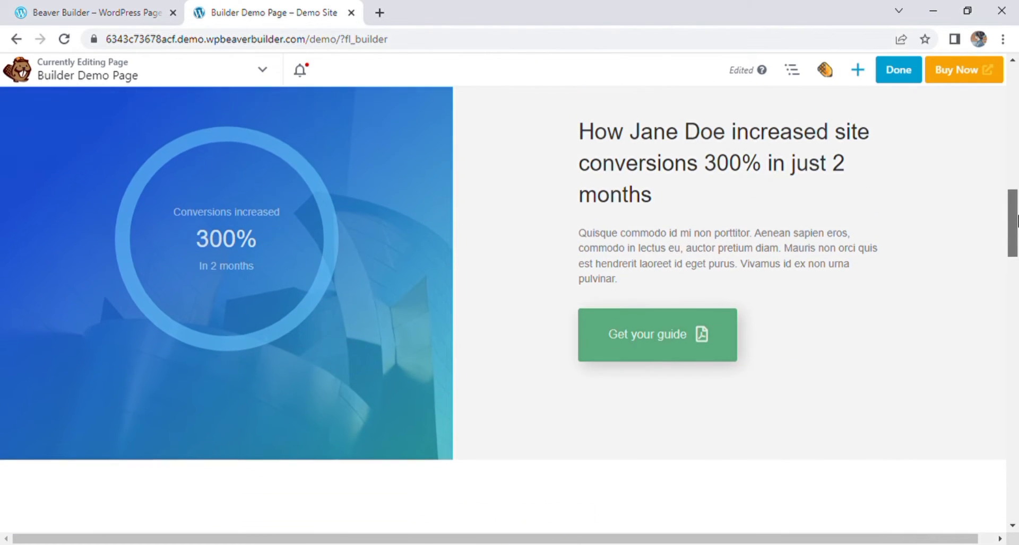
scroll(down, 3)
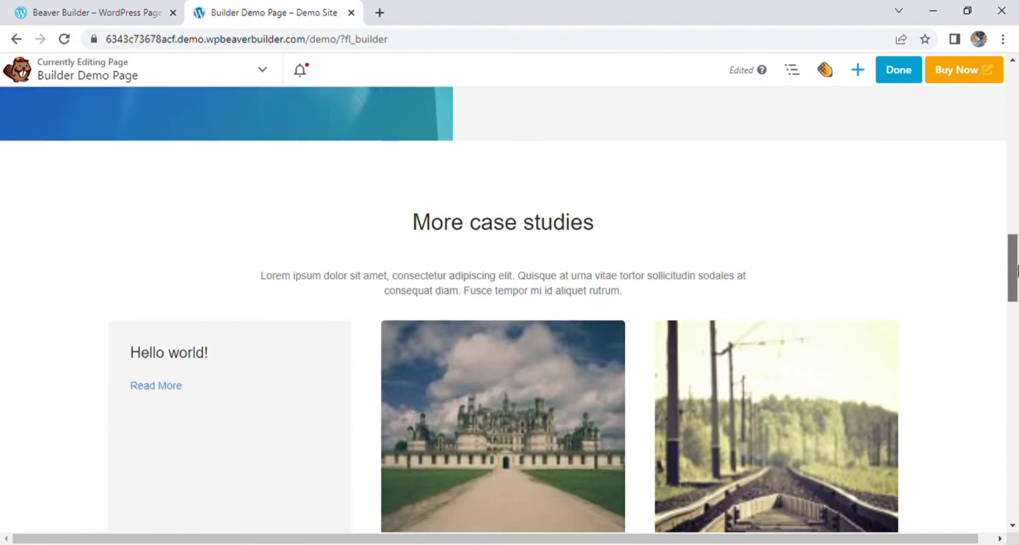
scroll(down, 3)
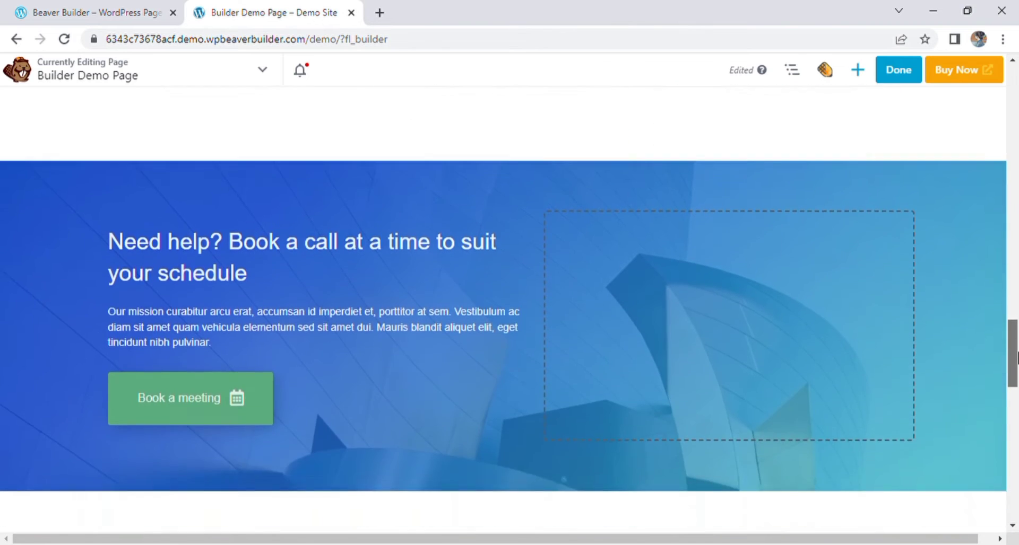
click(857, 70)
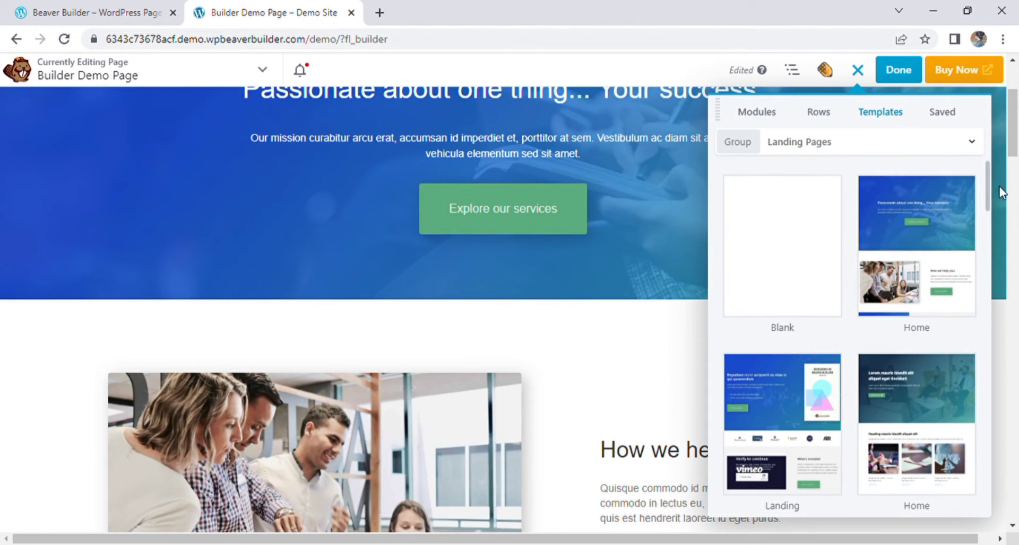
Step: Apply Janelle Awkward with Replace Existing Layout and confirm the browser warning
scroll(down, 3)
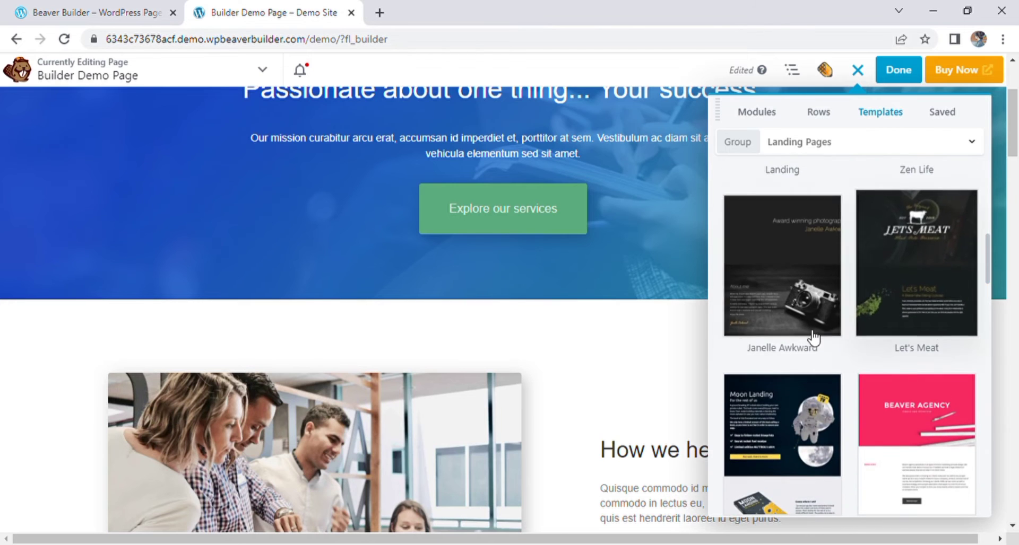
click(782, 264)
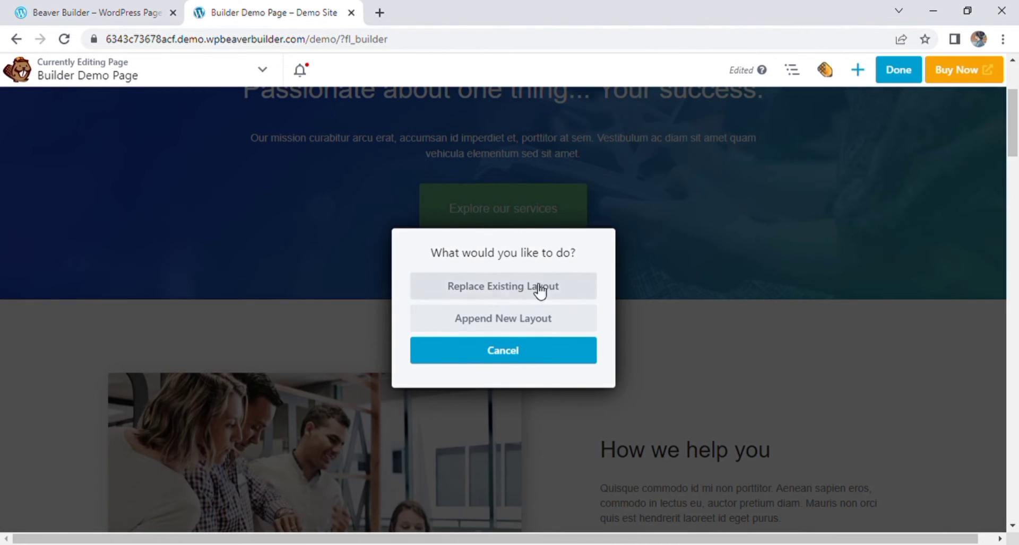
click(502, 286)
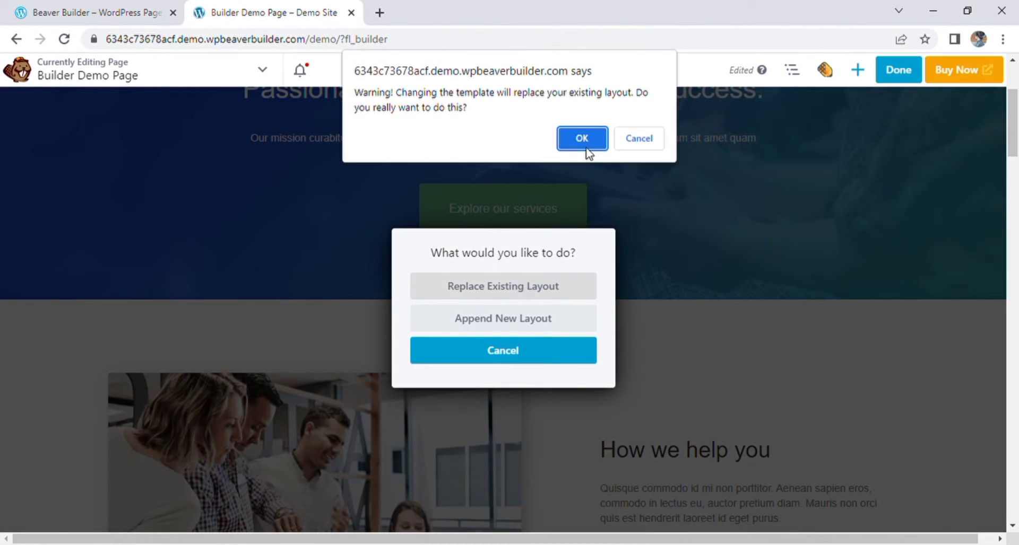
click(581, 139)
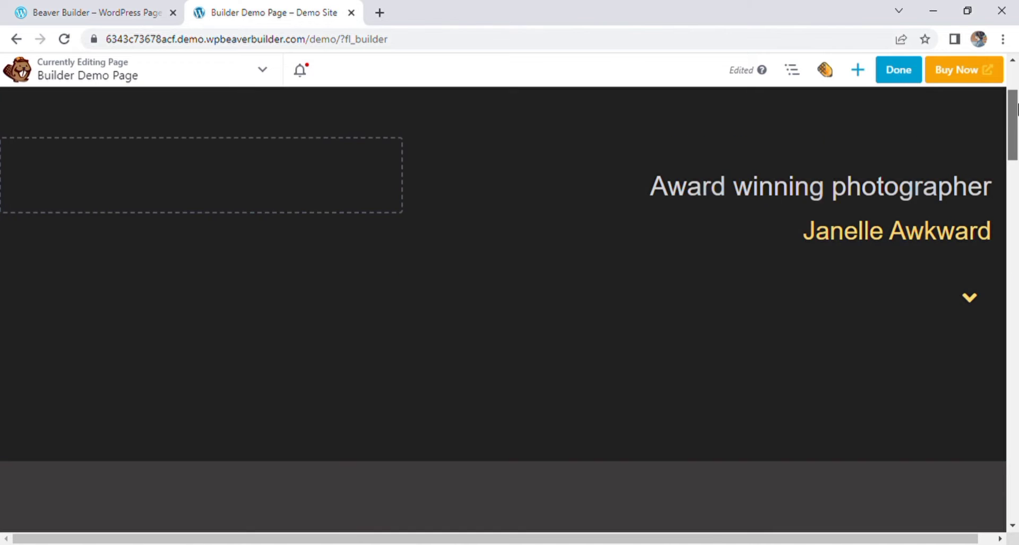
scroll(down, 3)
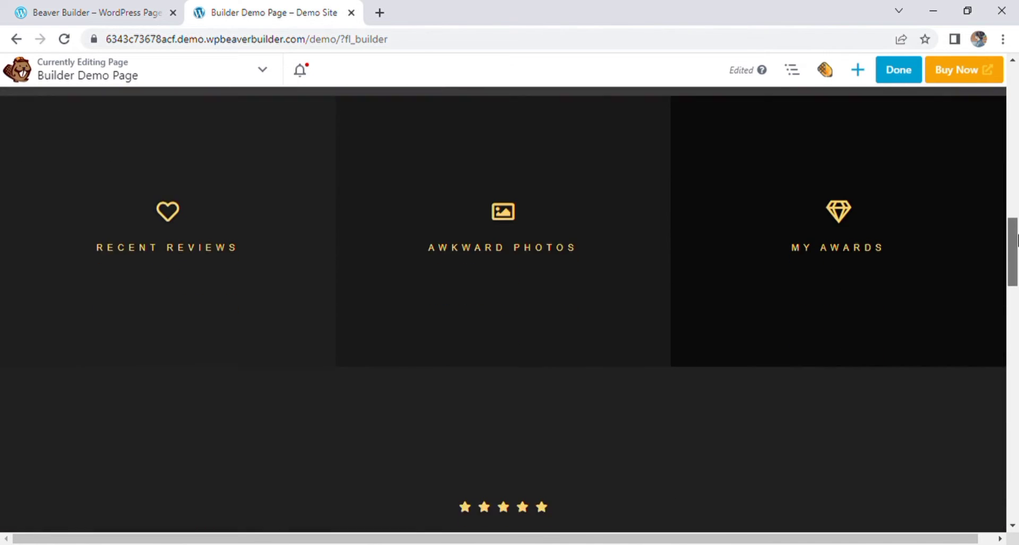
scroll(down, 3)
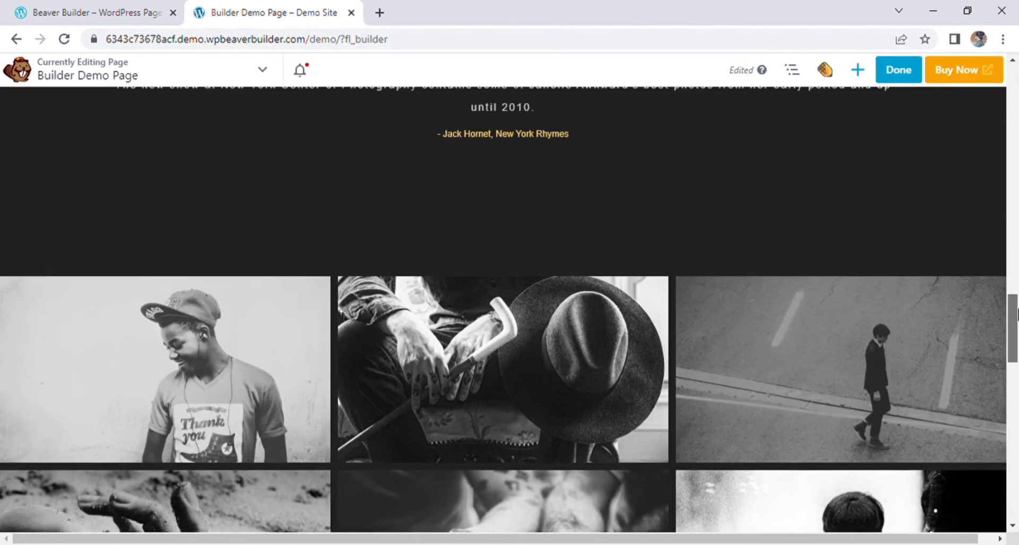
scroll(up, 3)
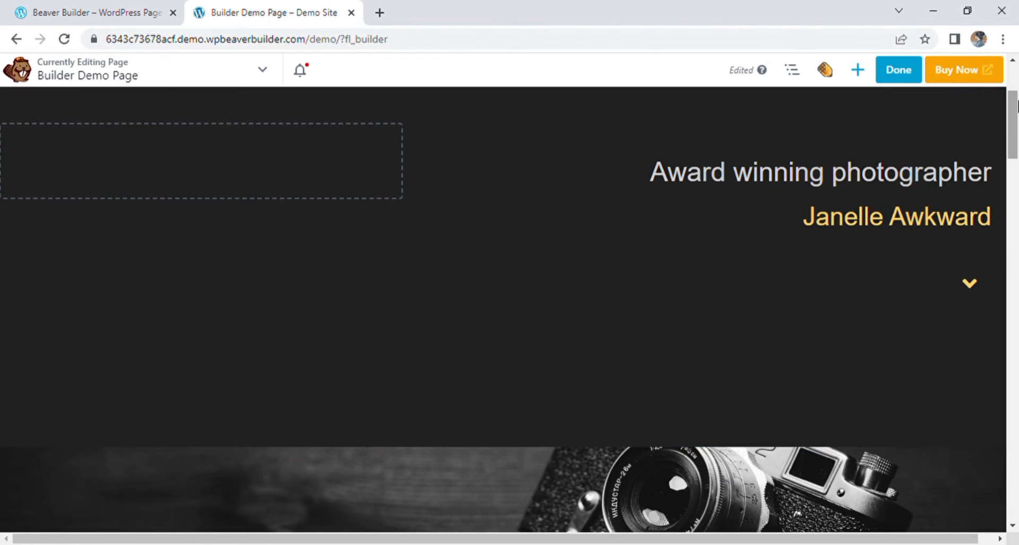
scroll(down, 3)
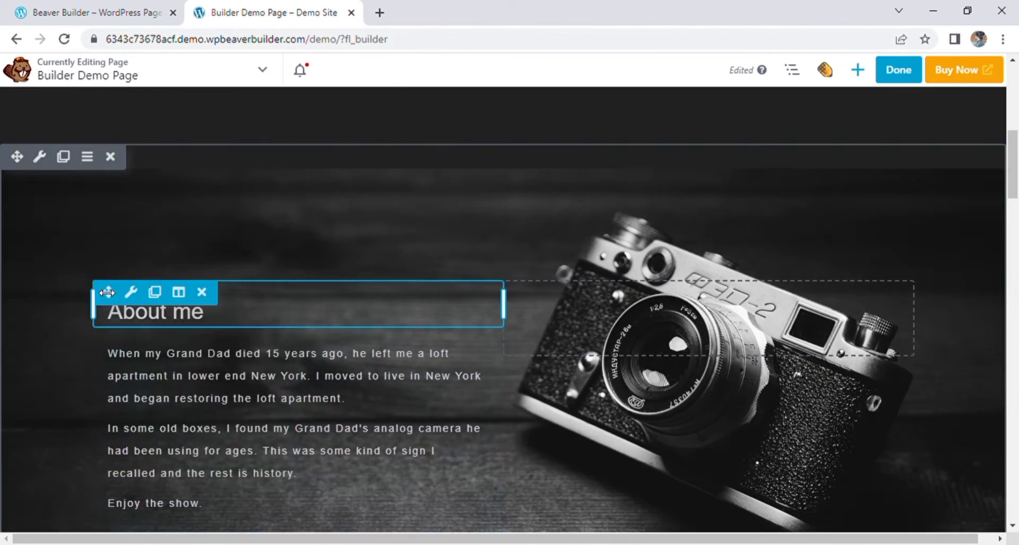
Step: Change the 'About me' heading text to 'Contact Us' with an h4 tag
click(130, 292)
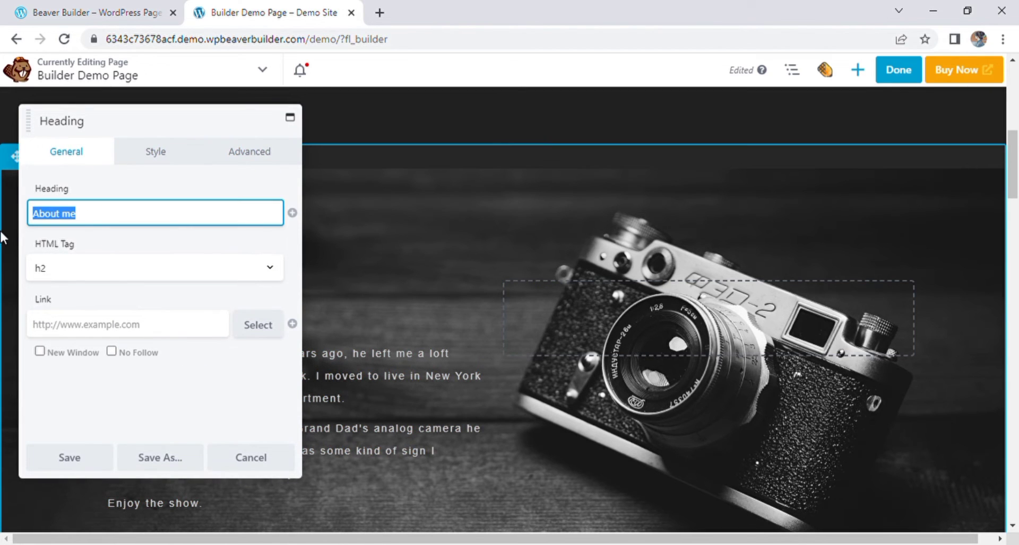
text(C)
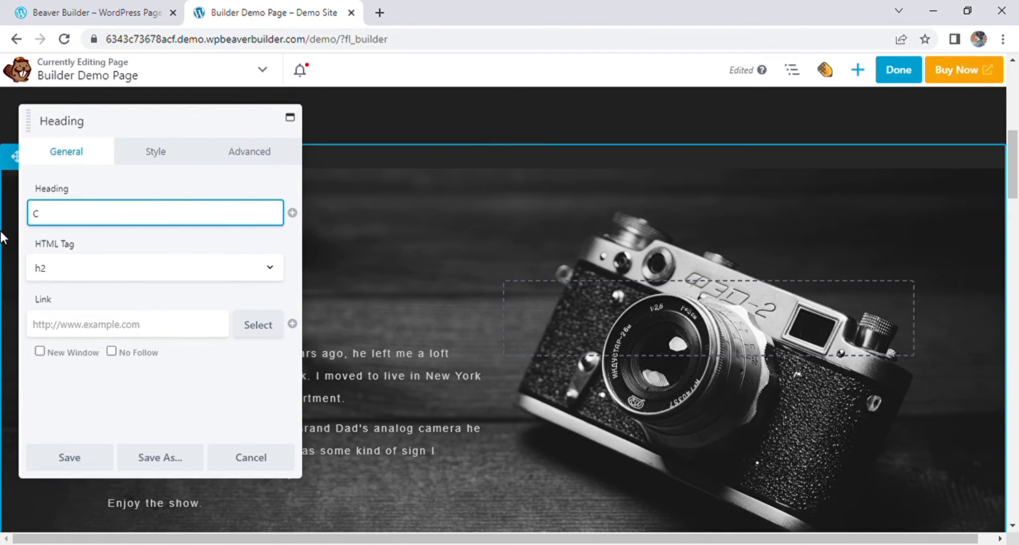
text(ontact Us)
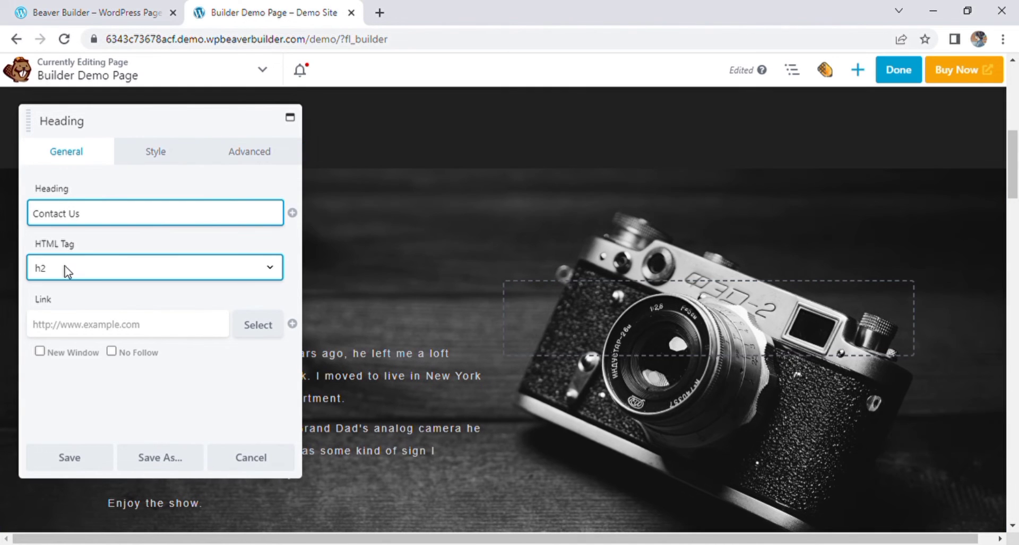
click(154, 267)
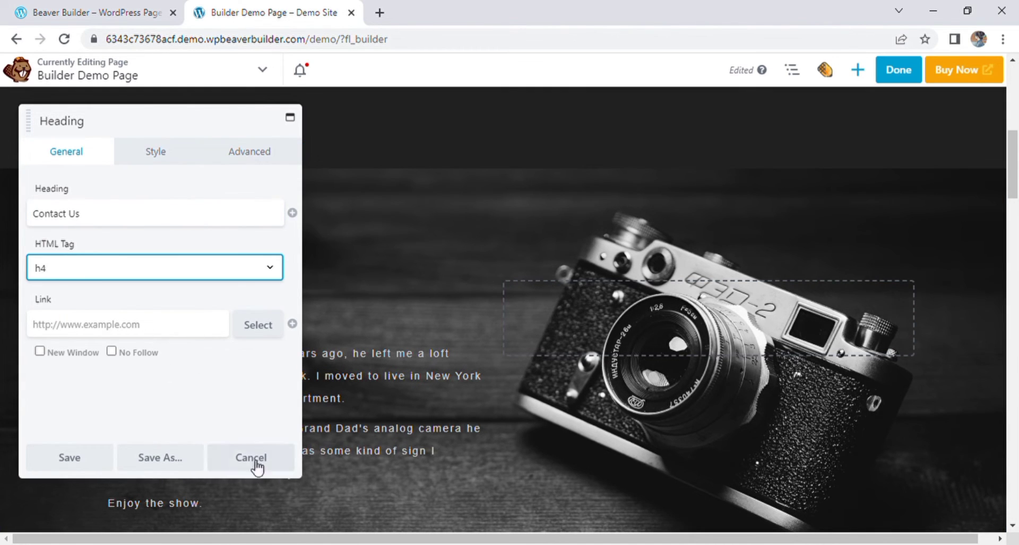
click(251, 458)
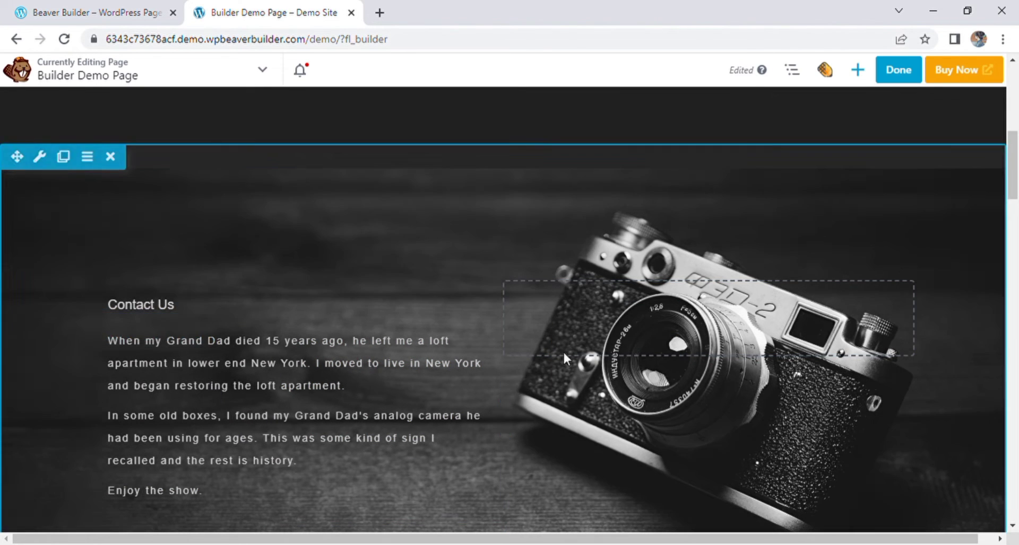
Step: Show the settings options for the Janelle Awkward hero row
scroll(down, 3)
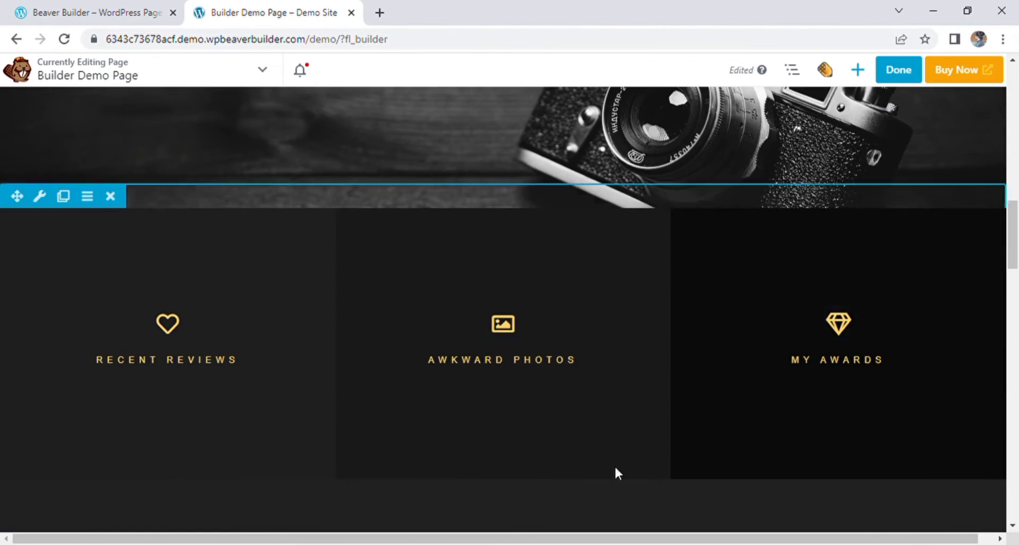
click(86, 159)
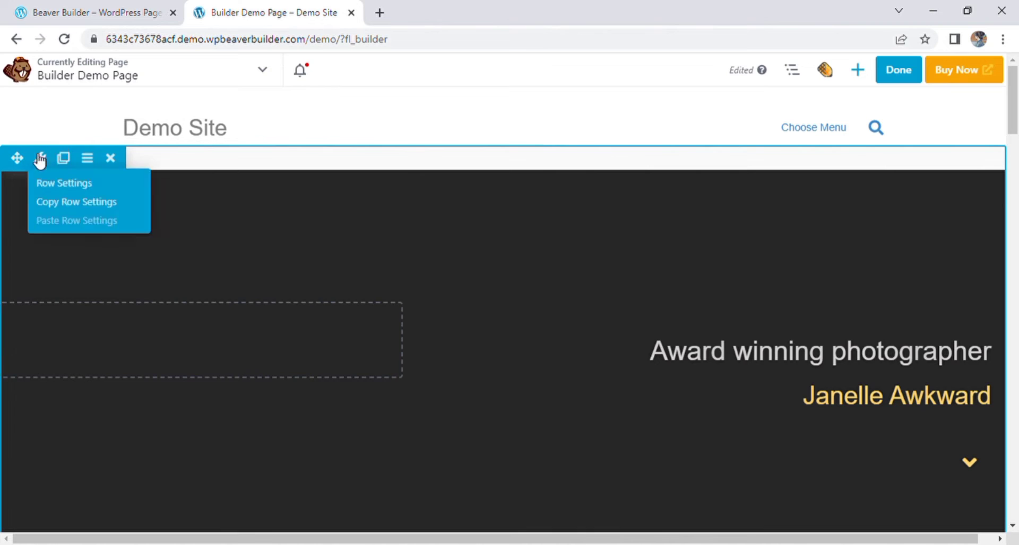
Step: Swap the row's camera parallax background for the flat-lay accessories photo and save
click(64, 182)
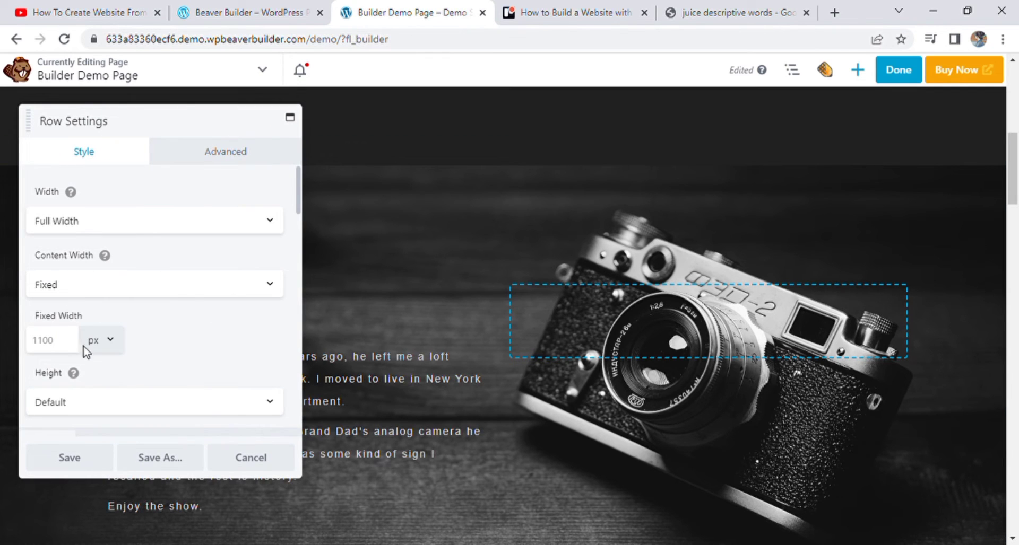
scroll(down, 3)
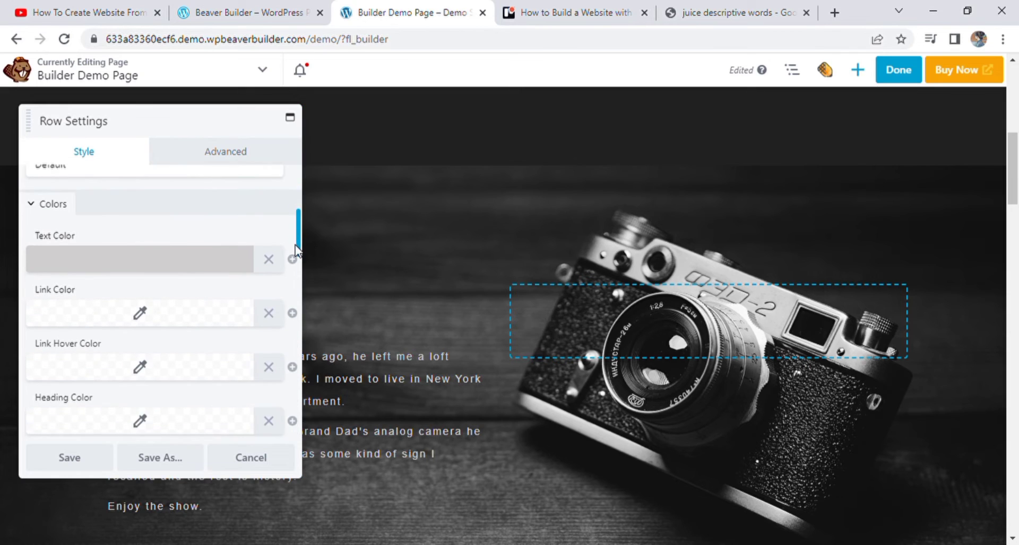
scroll(down, 3)
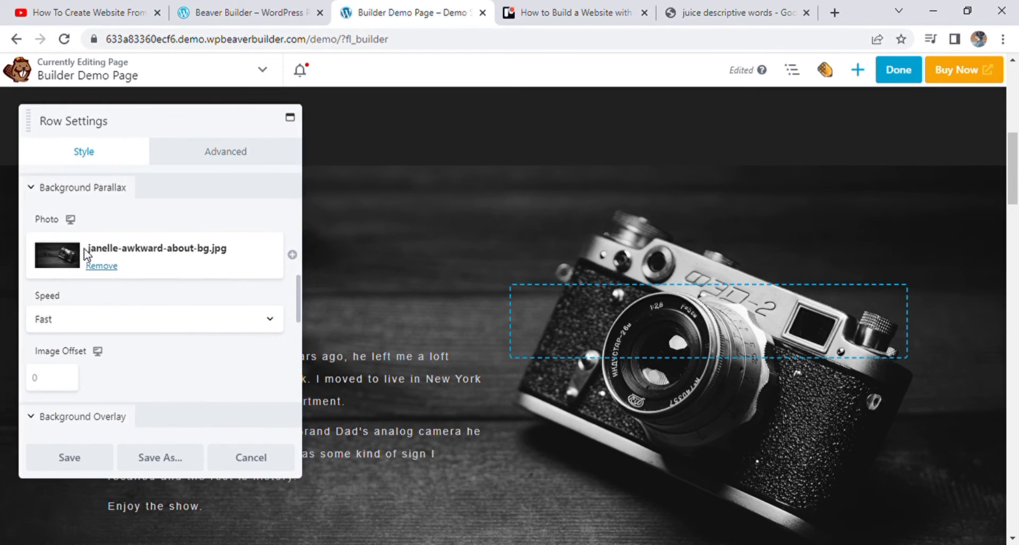
mouse_move(101, 266)
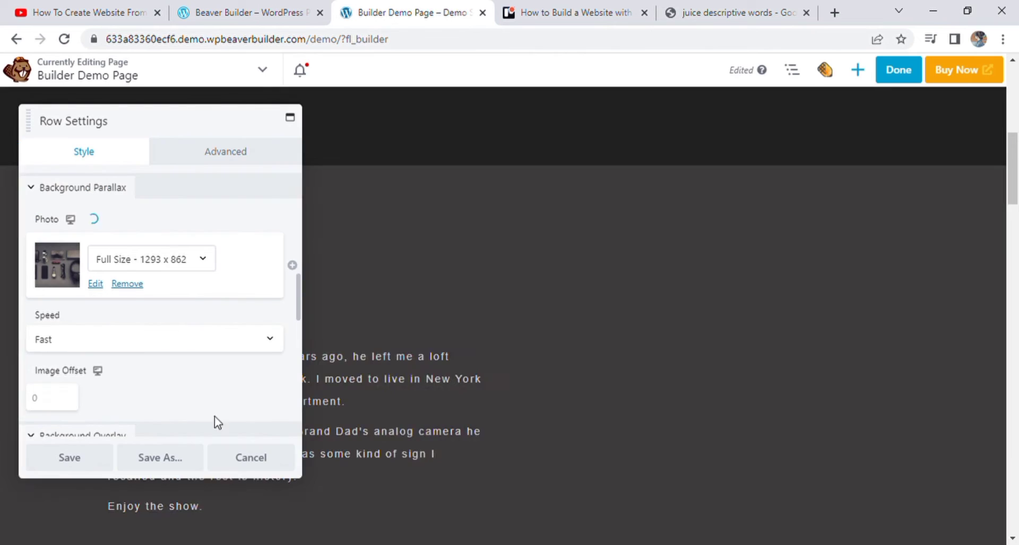
click(69, 458)
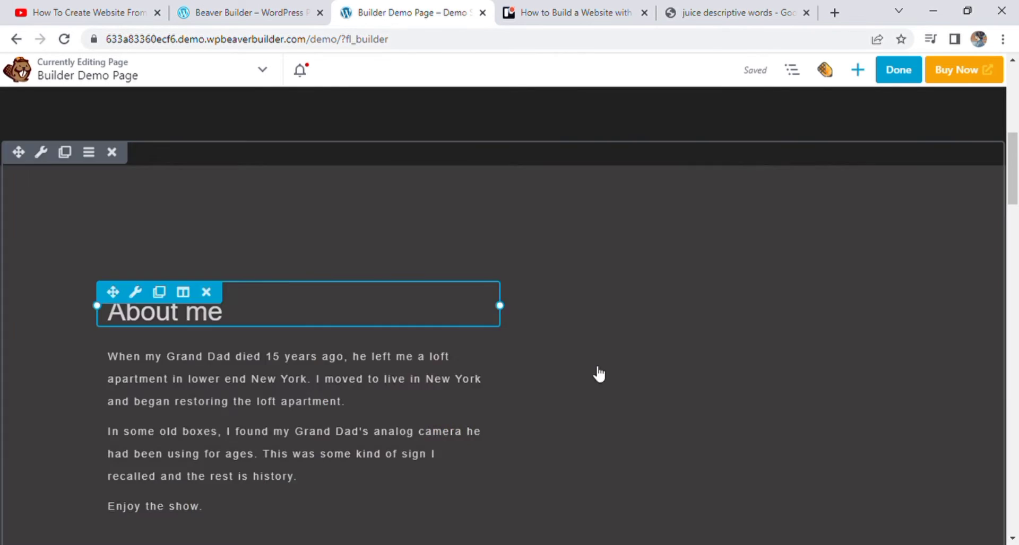
scroll(down, 3)
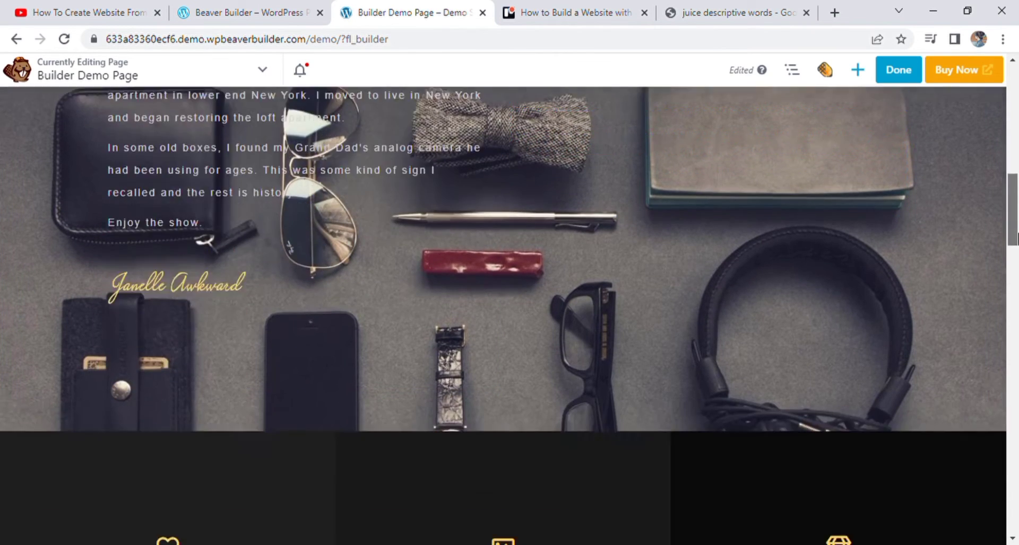
scroll(down, 3)
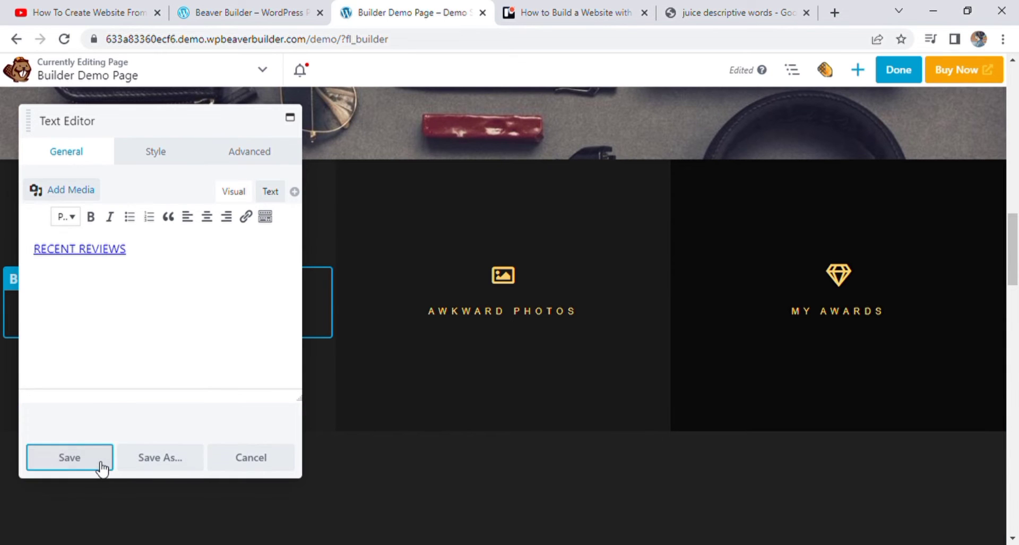
click(69, 457)
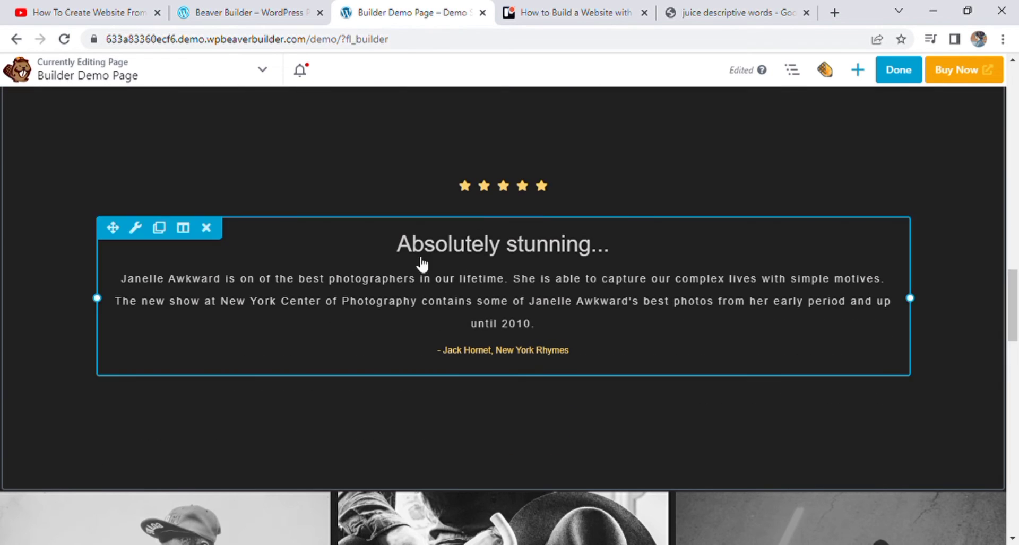
Step: Save the gallery as a large-photo collage with captions never shown
scroll(down, 3)
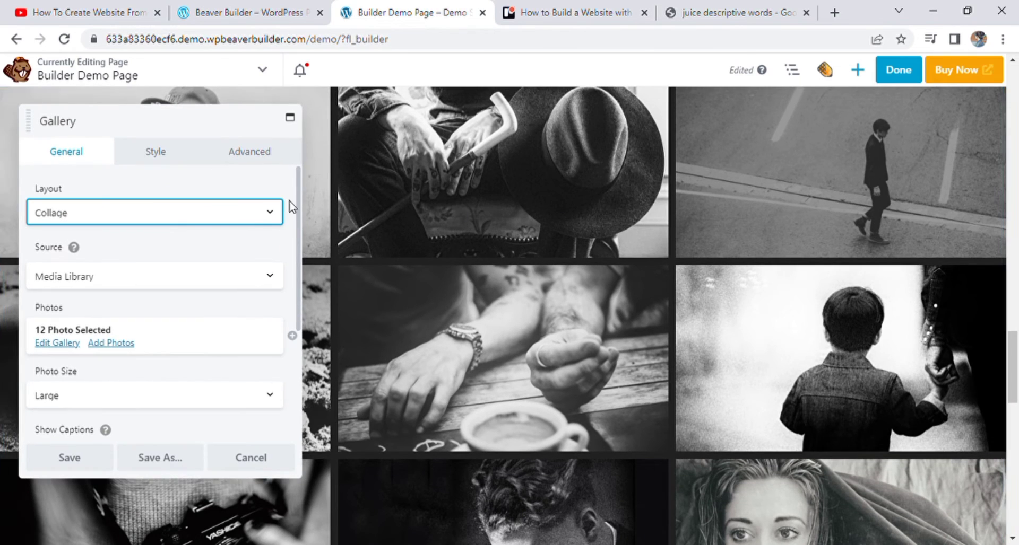
mouse_move(198, 333)
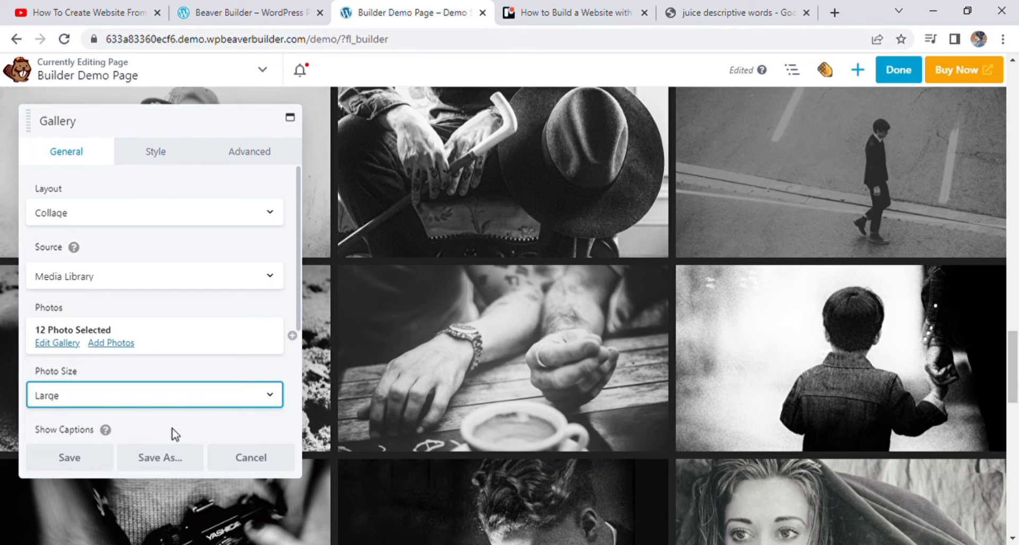
mouse_move(299, 317)
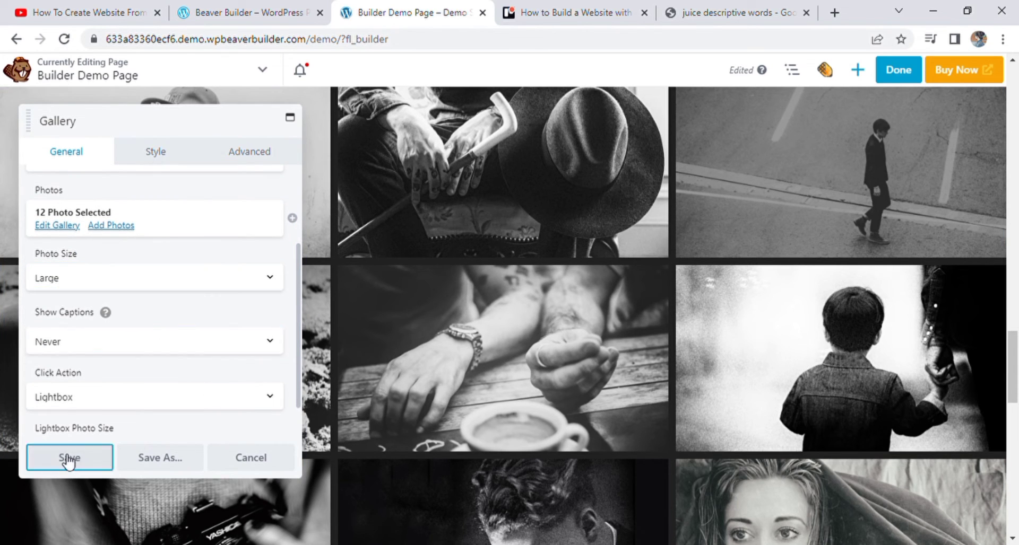
click(69, 458)
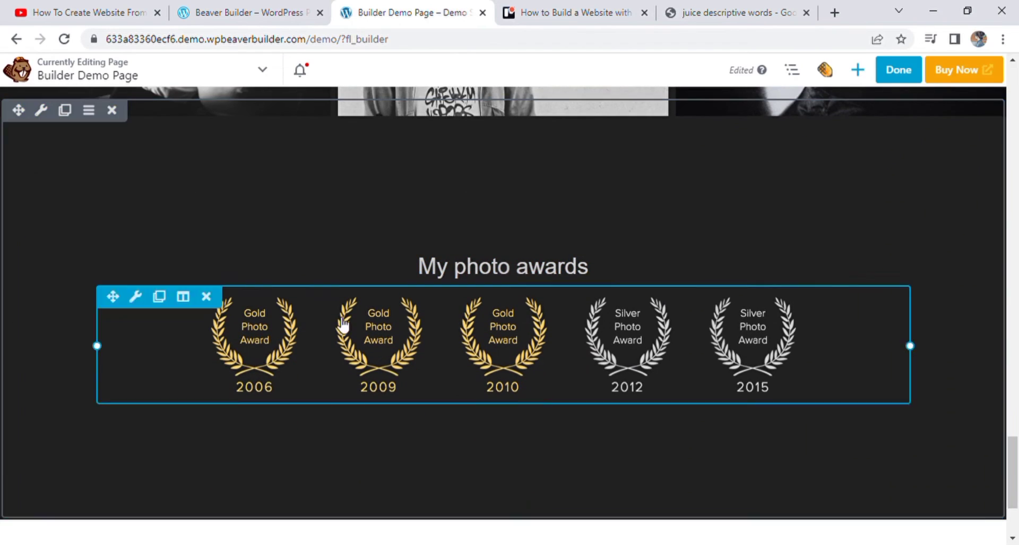
Step: Set the awards laurel image's Style alignment to left and save
click(254, 341)
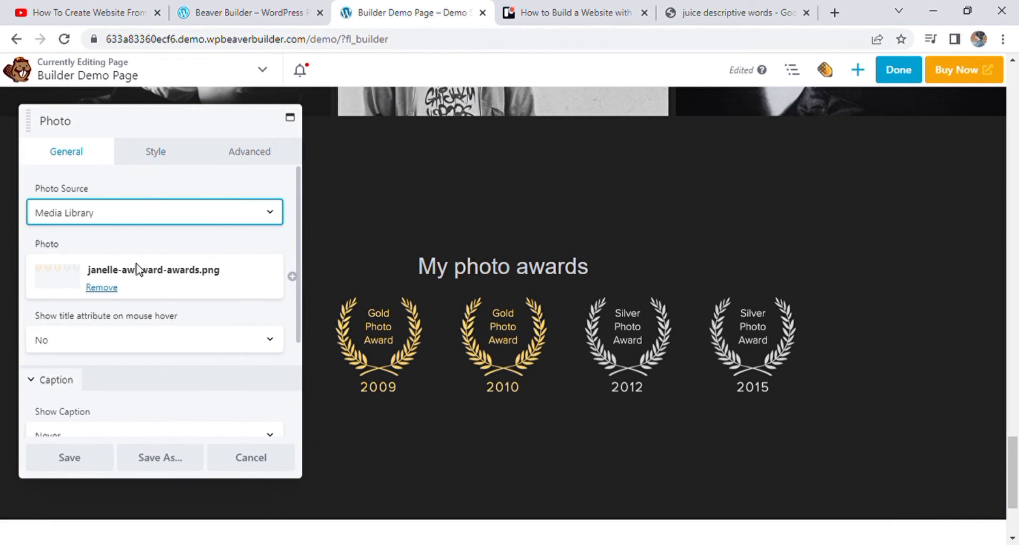
mouse_move(144, 346)
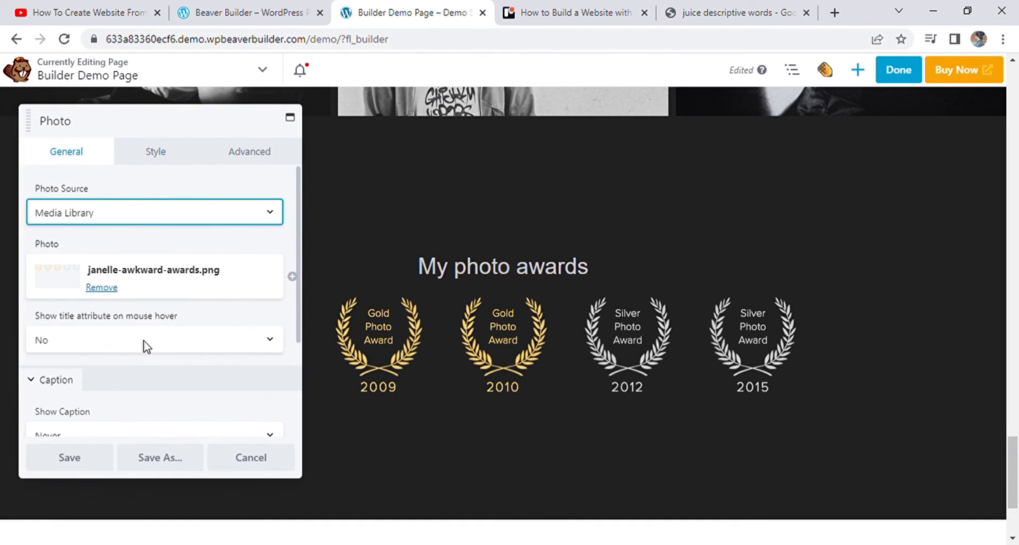
mouse_move(174, 185)
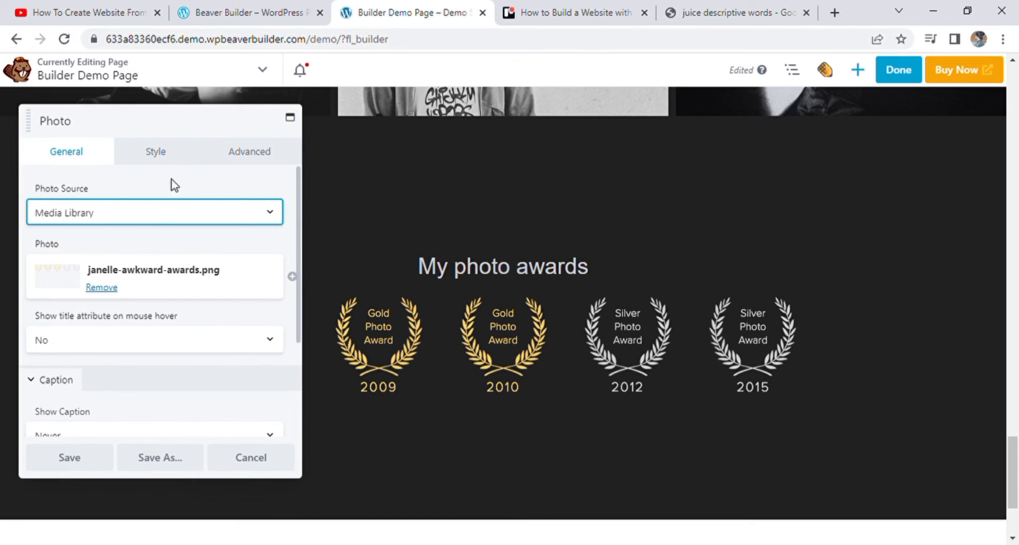
click(154, 151)
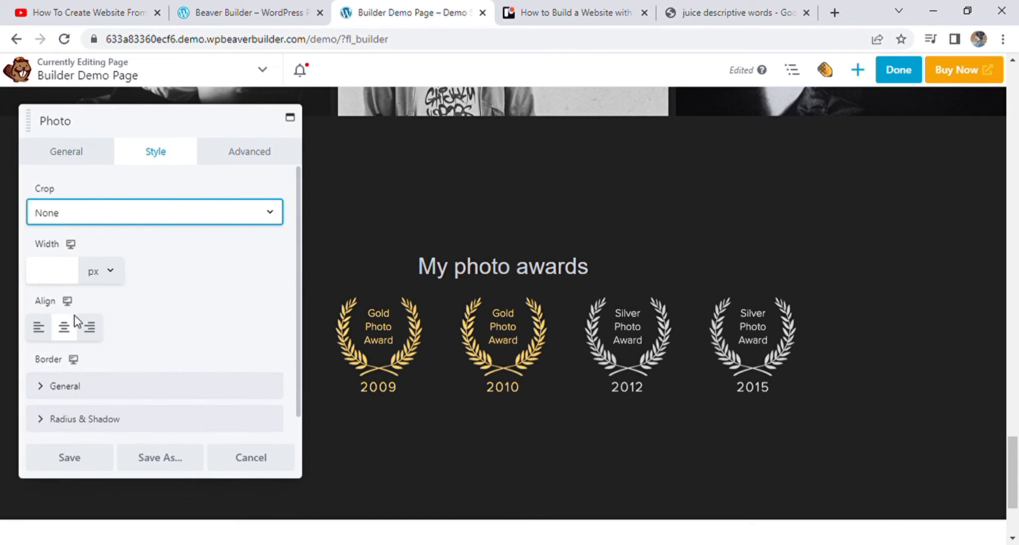
click(38, 328)
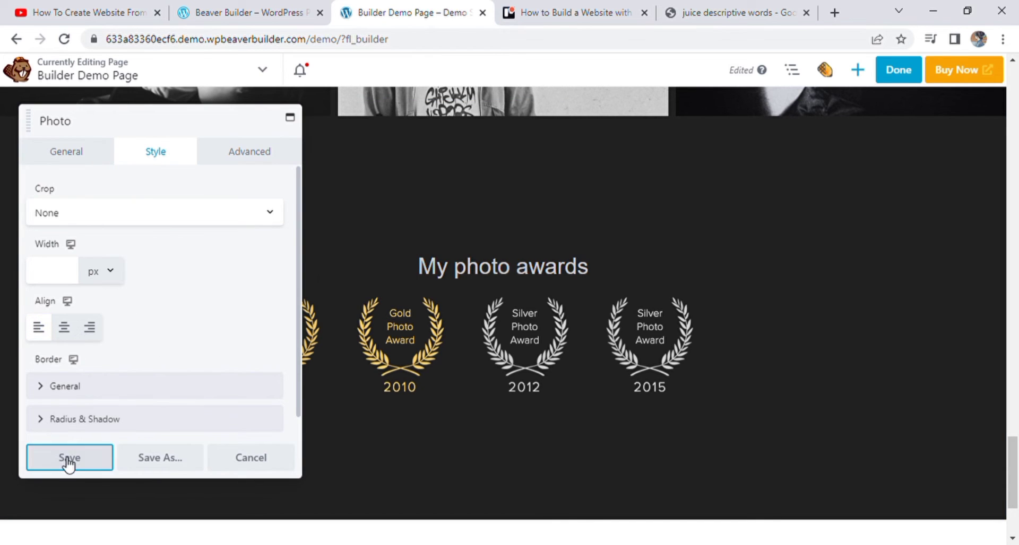
click(69, 458)
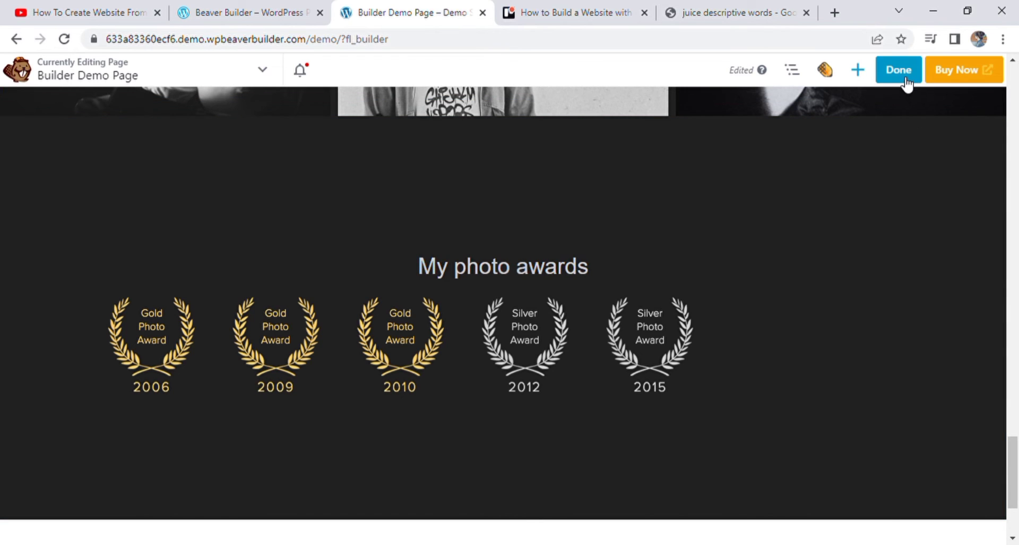
Step: Open the Done menu offering Discard, Save Draft and Publish
click(897, 70)
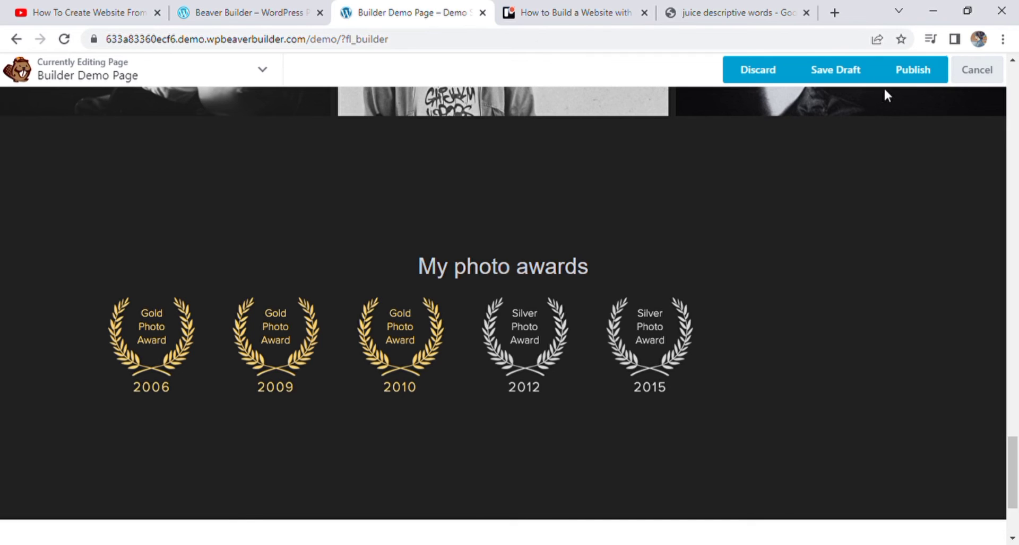
mouse_move(836, 69)
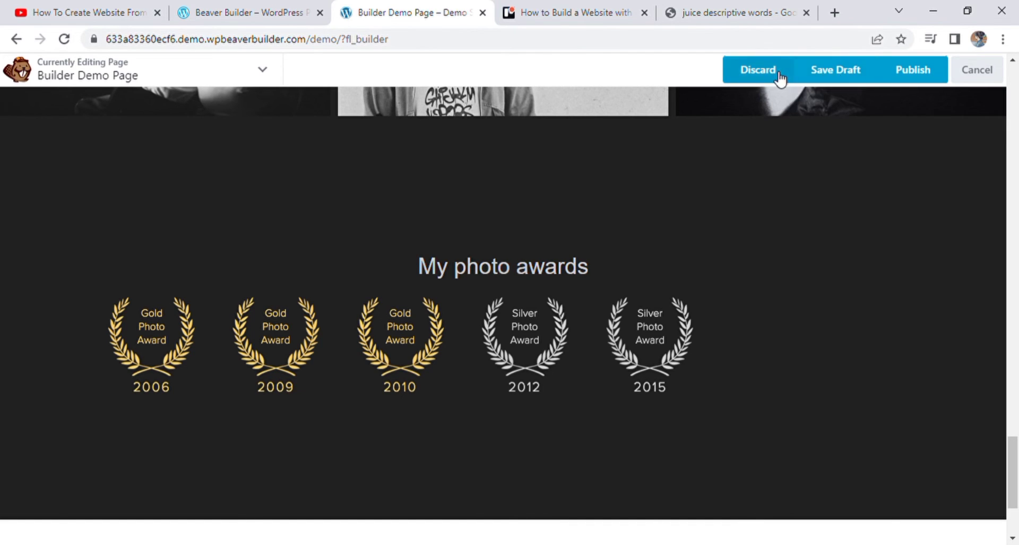
Step: Scroll back to the About me section with its new accessories background
scroll(down, 3)
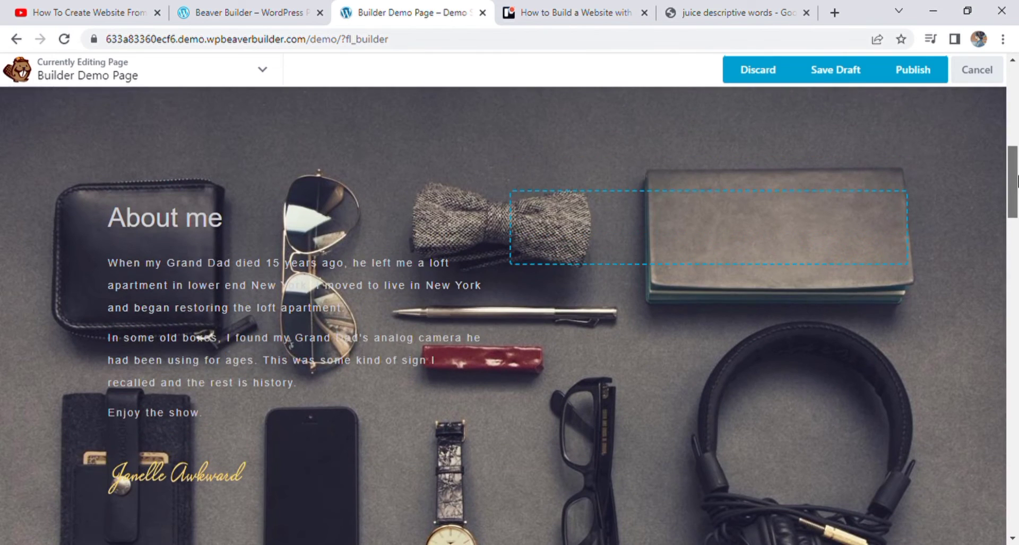
scroll(down, 3)
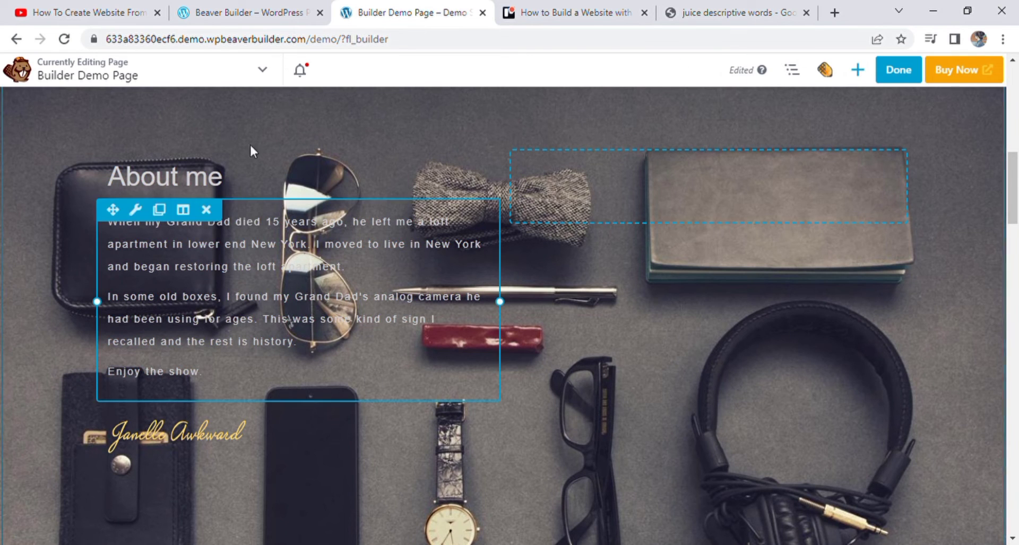
mouse_move(526, 336)
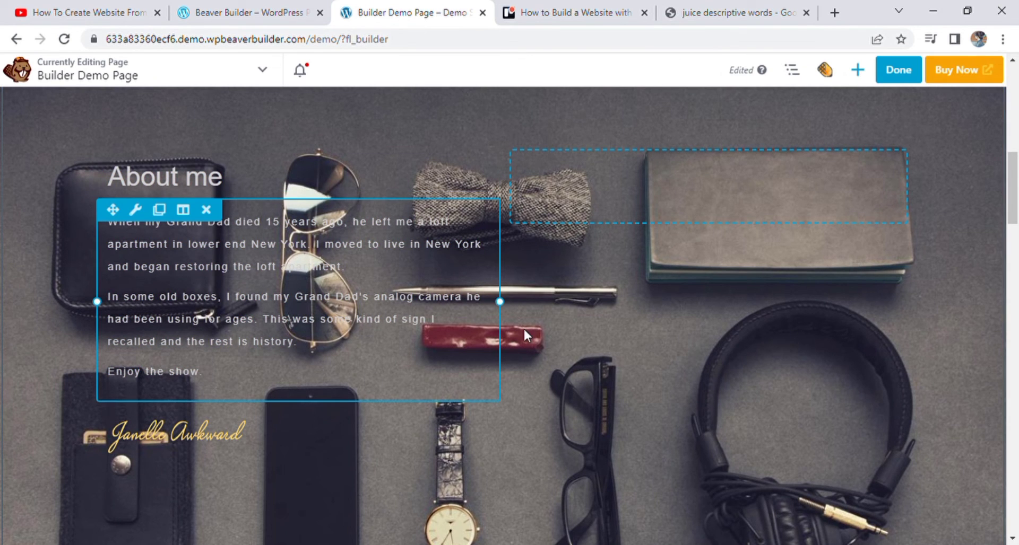